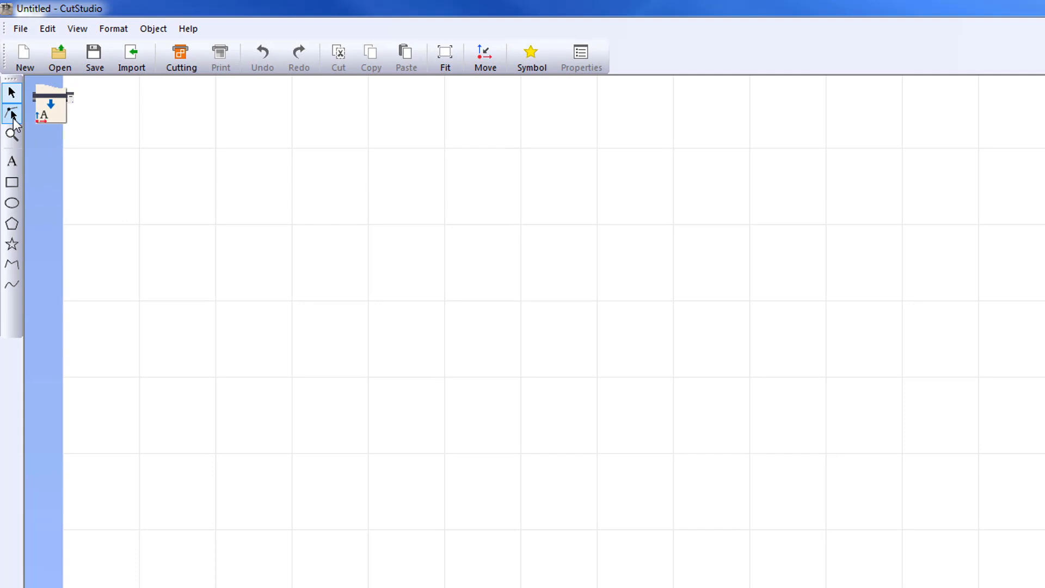
{"action": "mouse_move", "coordinate": [12, 133]}
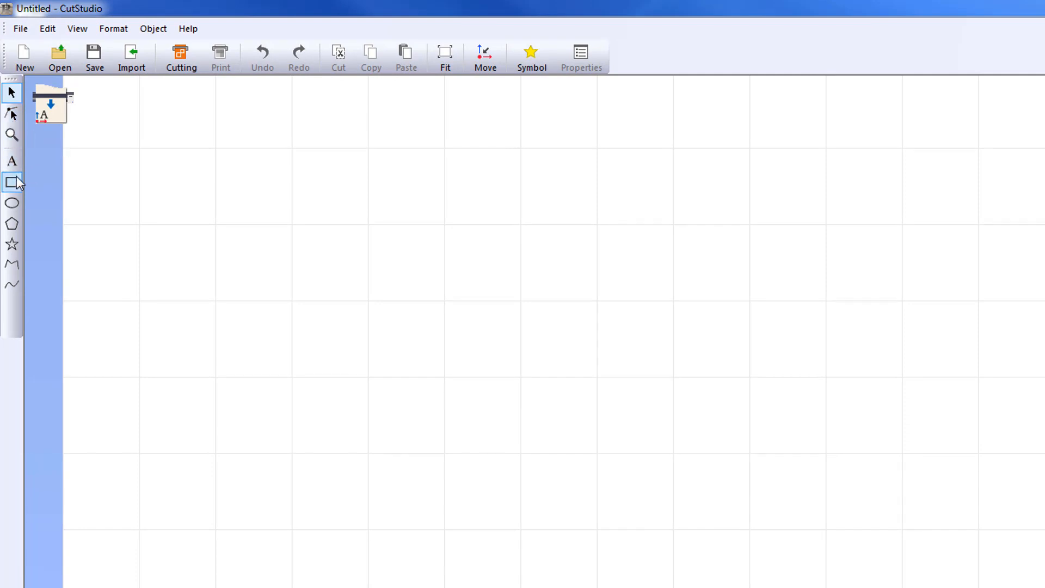
Float the object toolbar as a horizontal strip positioned near the top of the canvas.
{"action": "left_click", "coordinate": [12, 203]}
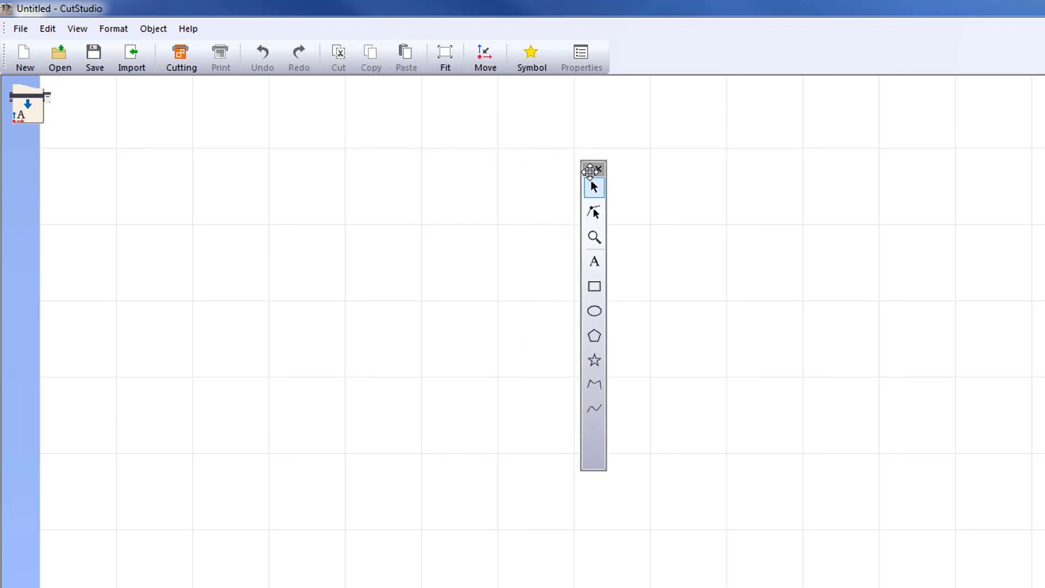
{"action": "mouse_move", "coordinate": [589, 469]}
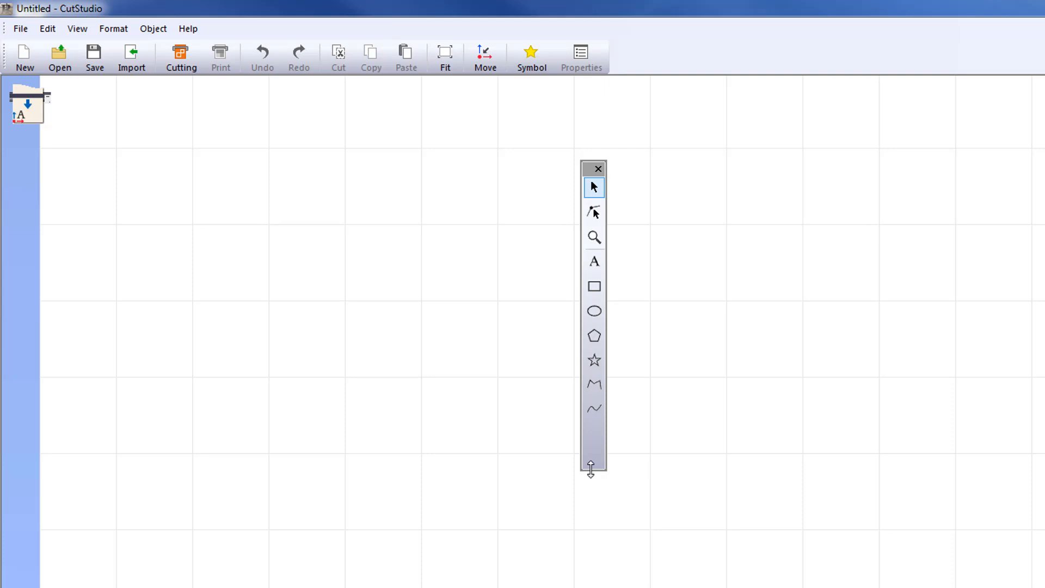
{"action": "left_click_drag", "start_coordinate": [595, 467], "coordinate": [561, 194]}
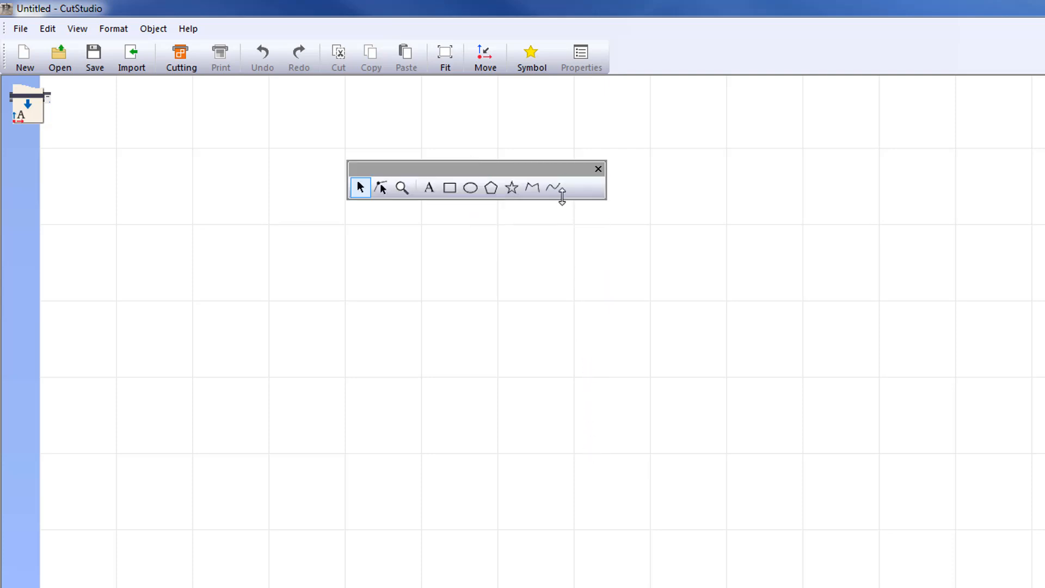
{"action": "left_click_drag", "start_coordinate": [475, 168], "coordinate": [586, 185]}
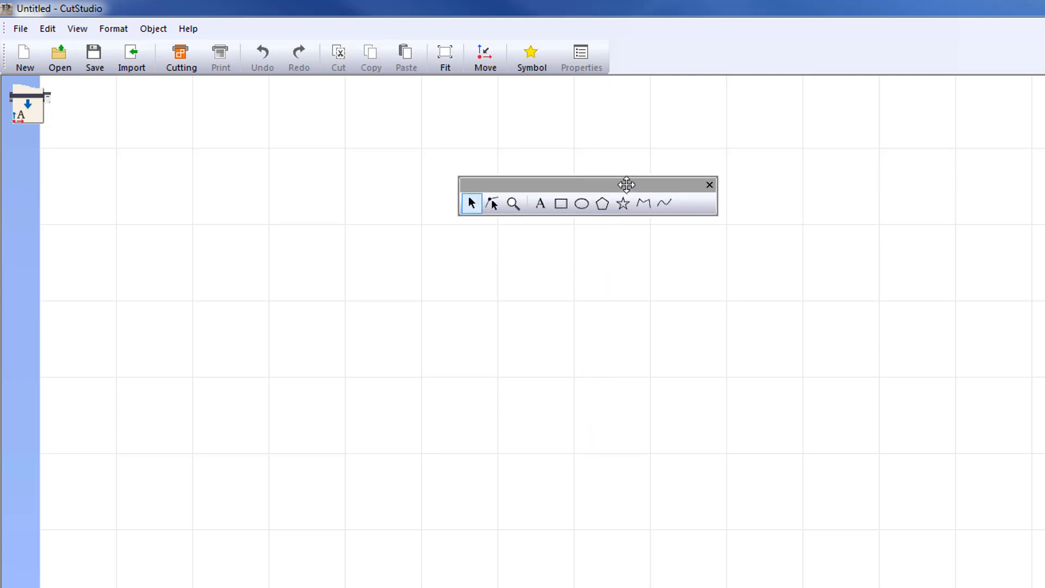
{"action": "left_click_drag", "start_coordinate": [627, 185], "coordinate": [162, 155]}
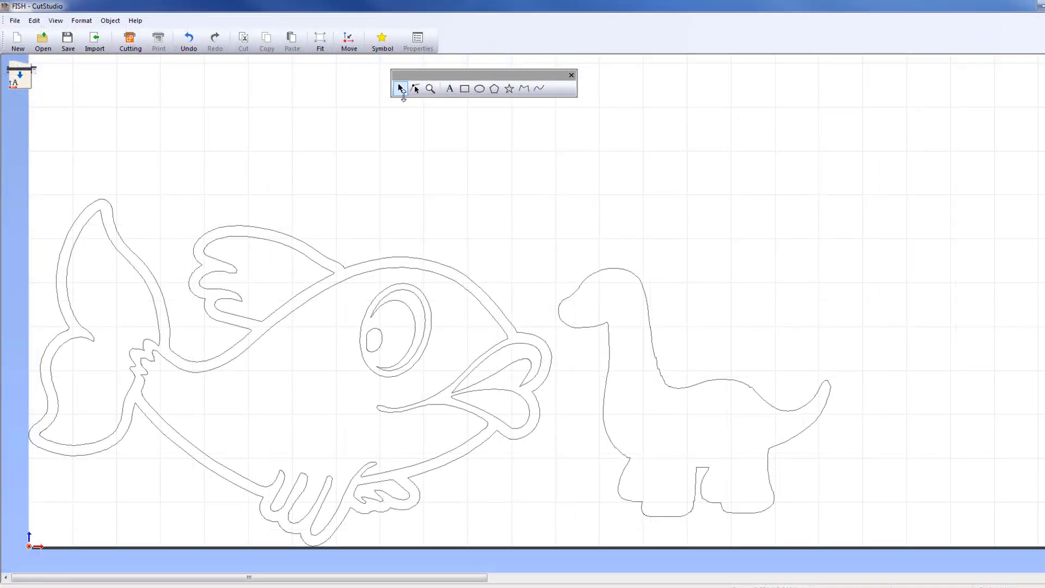
{"action": "mouse_move", "coordinate": [399, 88]}
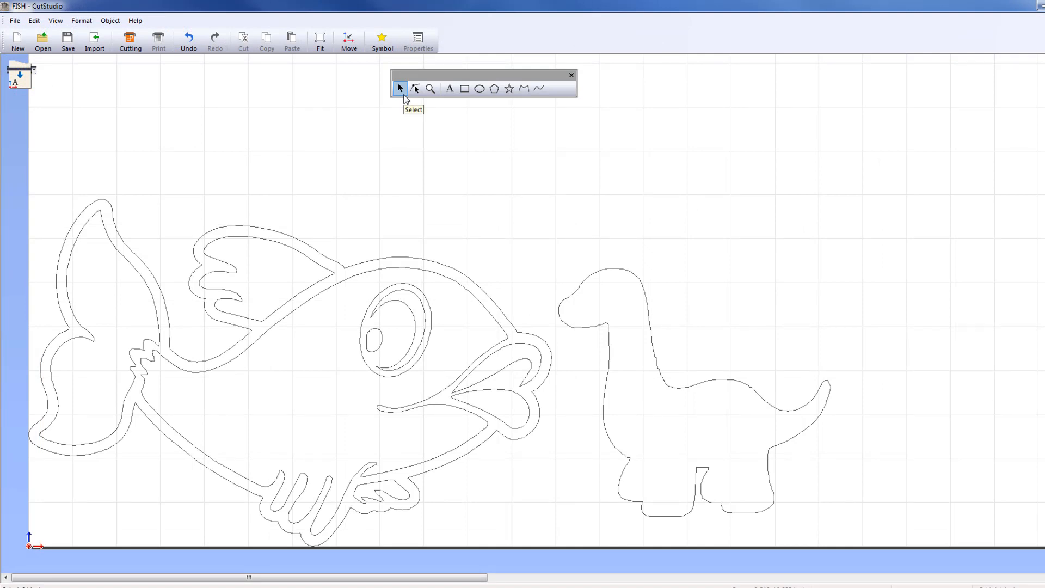
{"action": "mouse_move", "coordinate": [360, 239]}
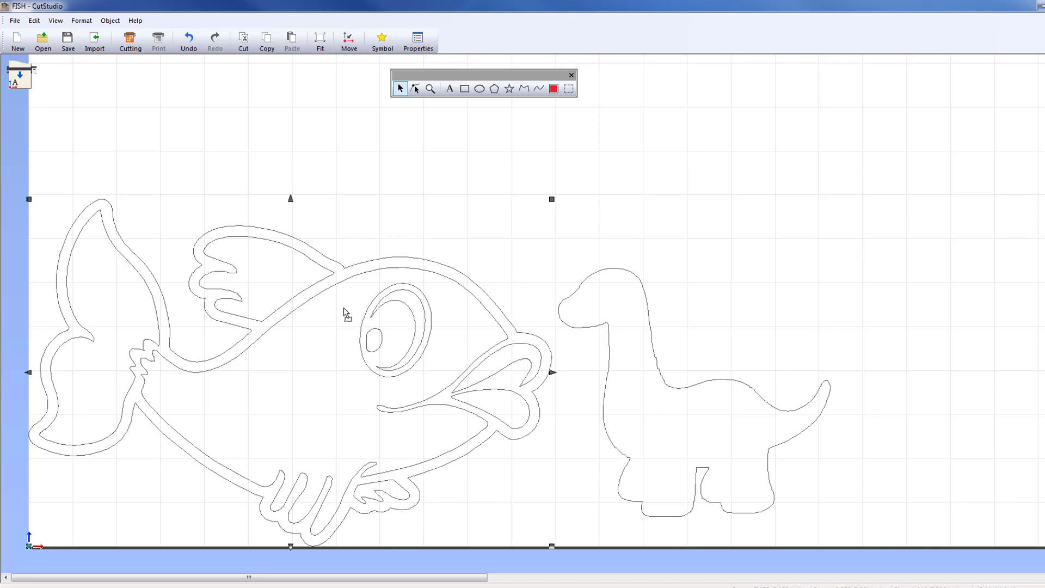
{"action": "mouse_move", "coordinate": [296, 213]}
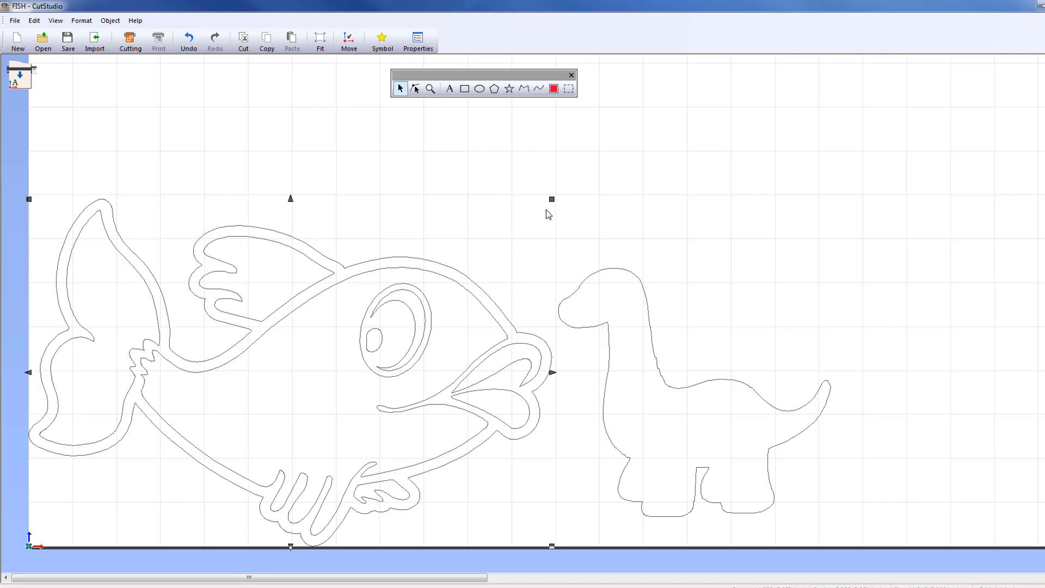
{"action": "mouse_move", "coordinate": [548, 214]}
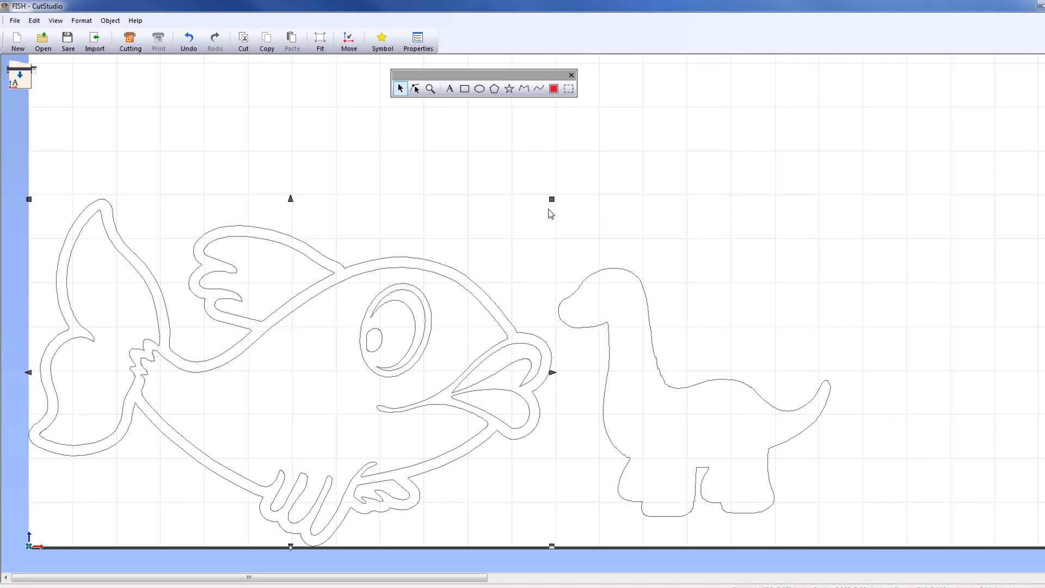
{"action": "mouse_move", "coordinate": [678, 417]}
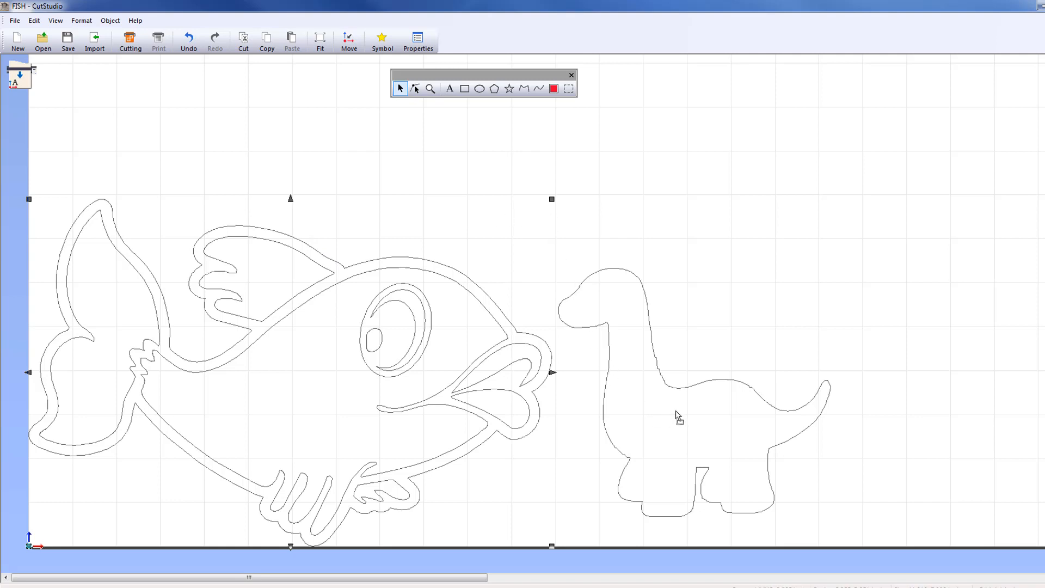
Shift-select the dinosaur outline so it joins the fish in the selection.
{"action": "left_click", "coordinate": [679, 420]}
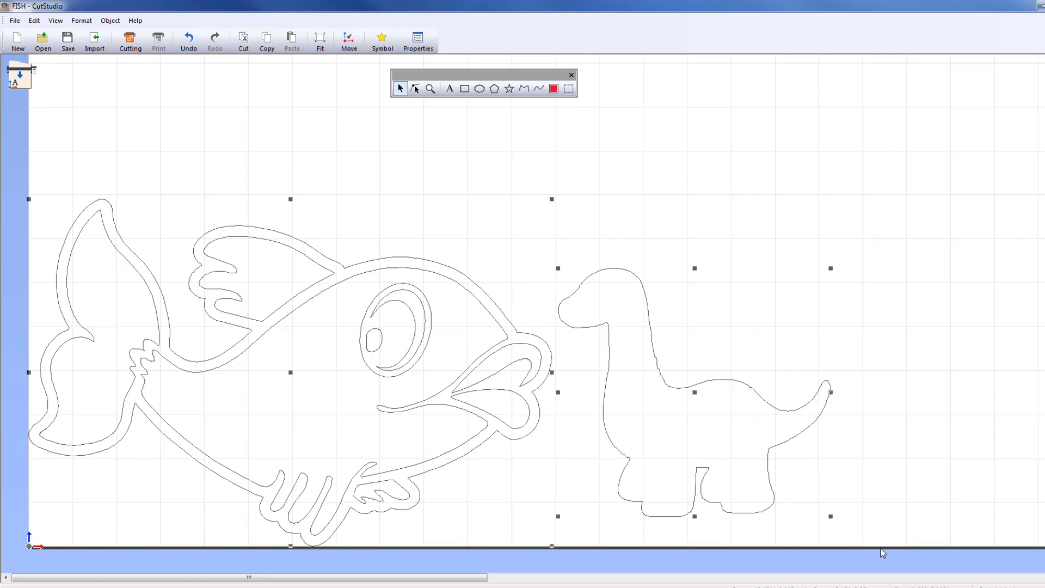
{"action": "mouse_move", "coordinate": [547, 203]}
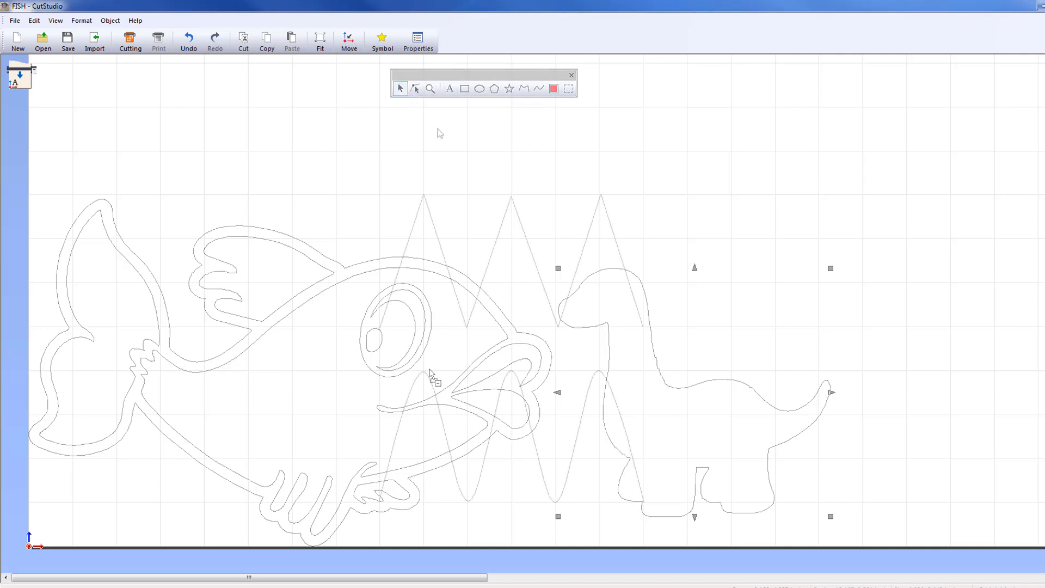
Use Edit Points to drag a peak node of the wavy curve to a new position.
{"action": "left_click", "coordinate": [415, 88]}
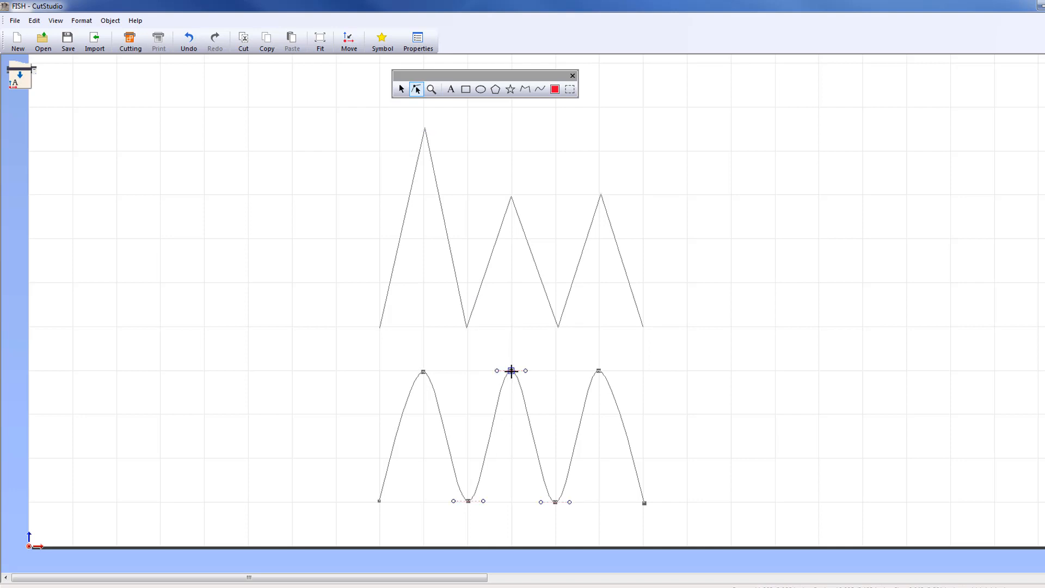
{"action": "left_click_drag", "start_coordinate": [512, 372], "coordinate": [603, 343]}
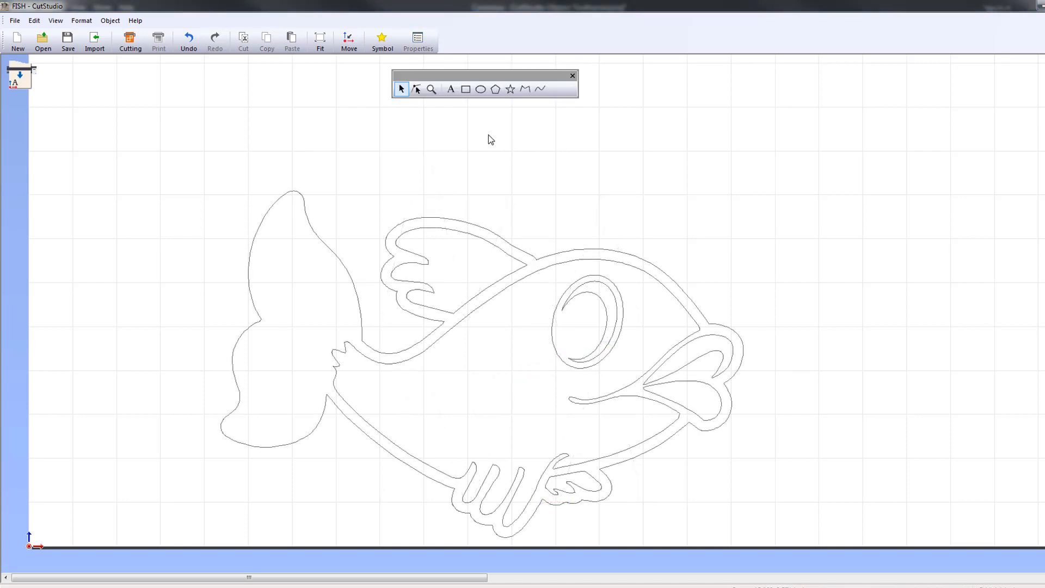
{"action": "mouse_move", "coordinate": [431, 88]}
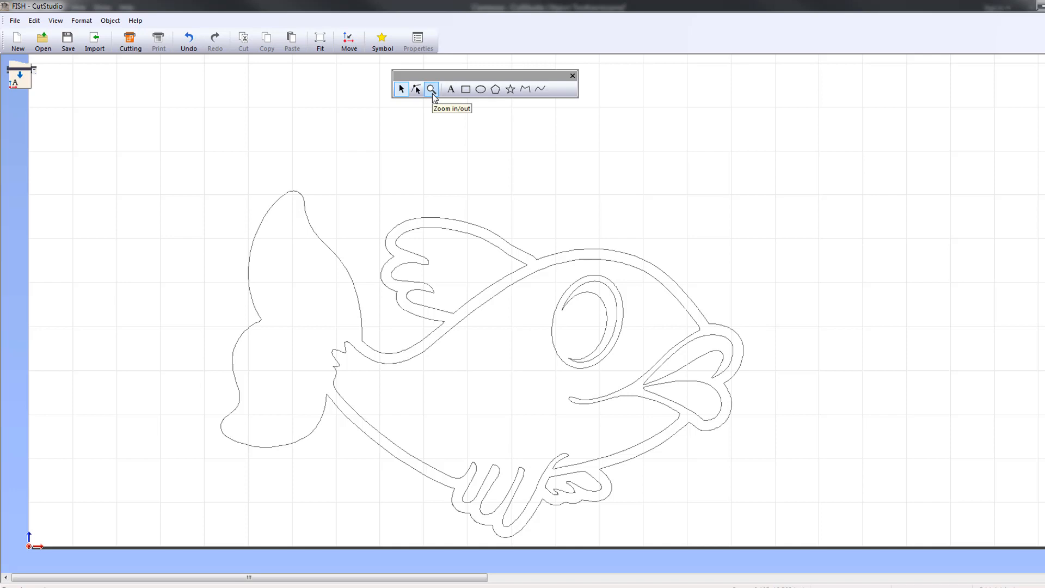
Activate the Zoom in/out tool before moving to the donut design.
{"action": "left_click", "coordinate": [431, 89]}
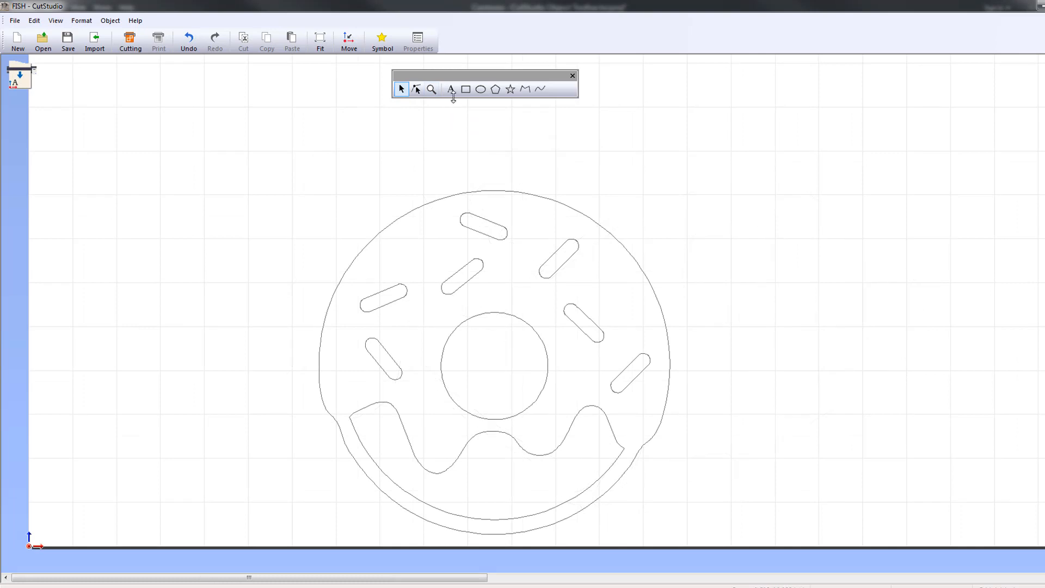
Add the text DONUTS above the donut with the Text tool.
{"action": "left_click", "coordinate": [451, 89]}
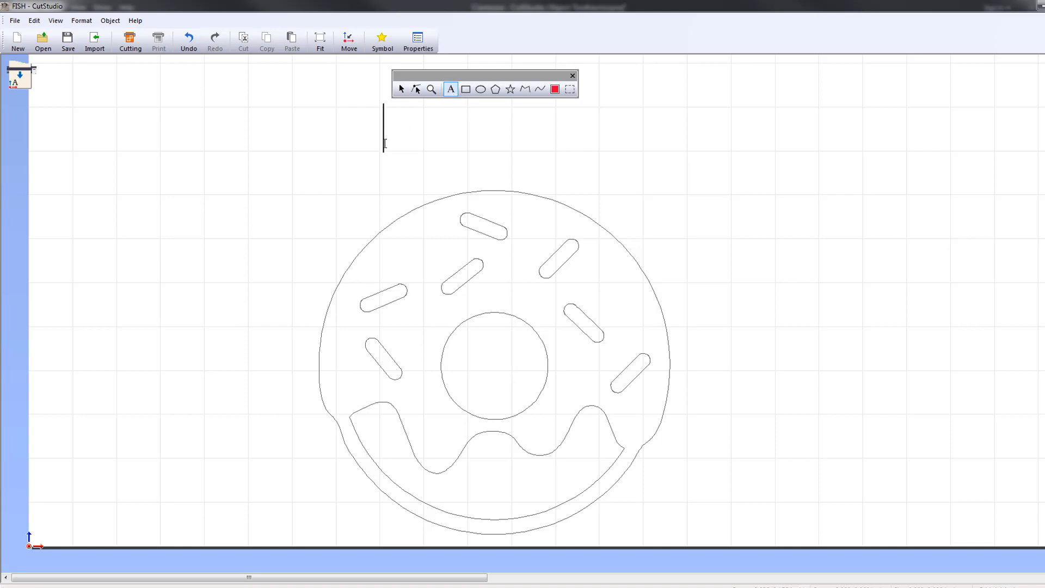
{"action": "type", "text": "DONUTS"}
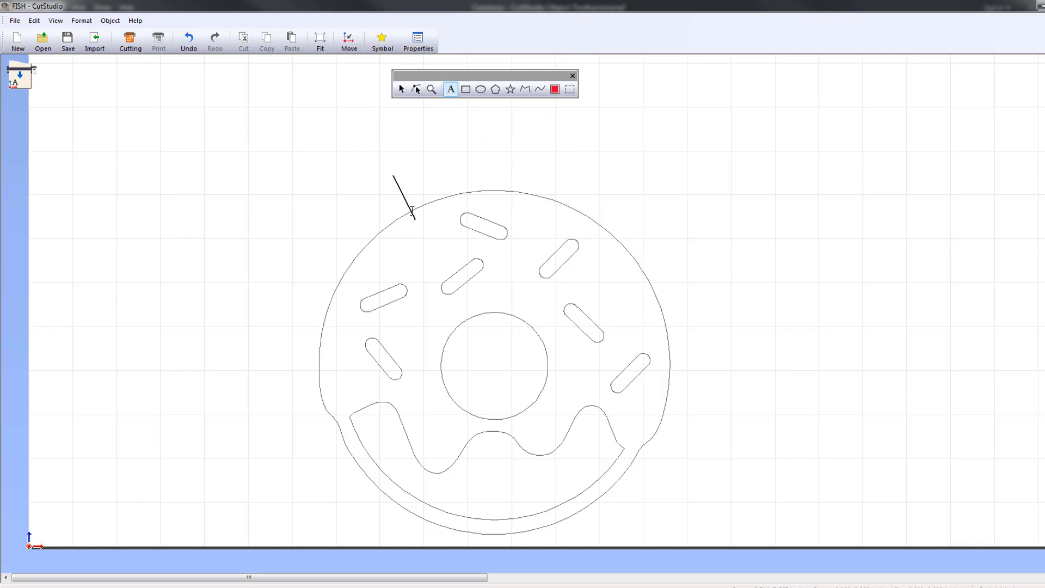
{"action": "type", "text": "DONU"}
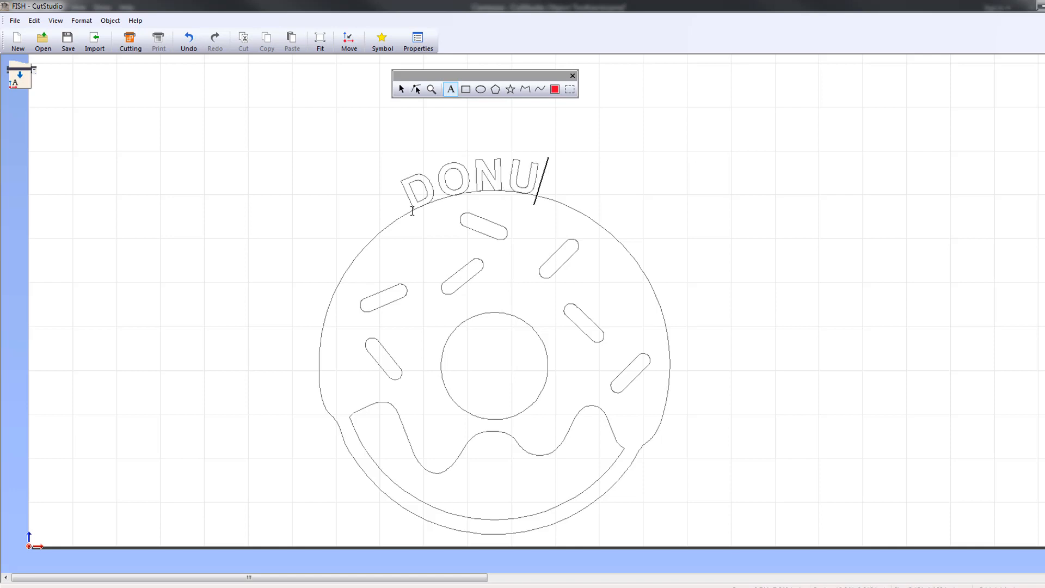
{"action": "type", "text": "TS"}
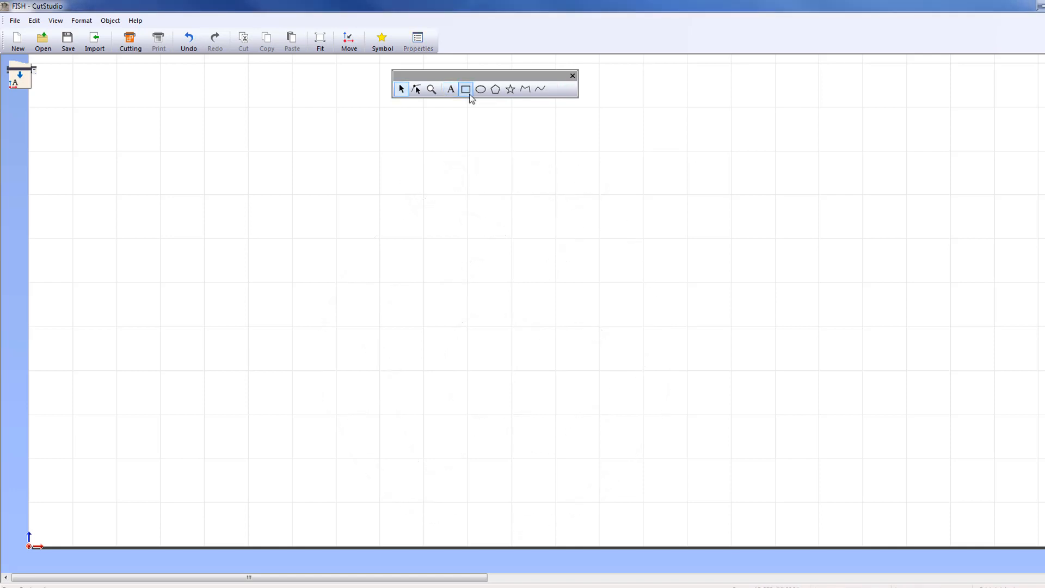
Draw a Shift-constrained square near the centre of the canvas with the Rectangle tool.
{"action": "left_click", "coordinate": [465, 88]}
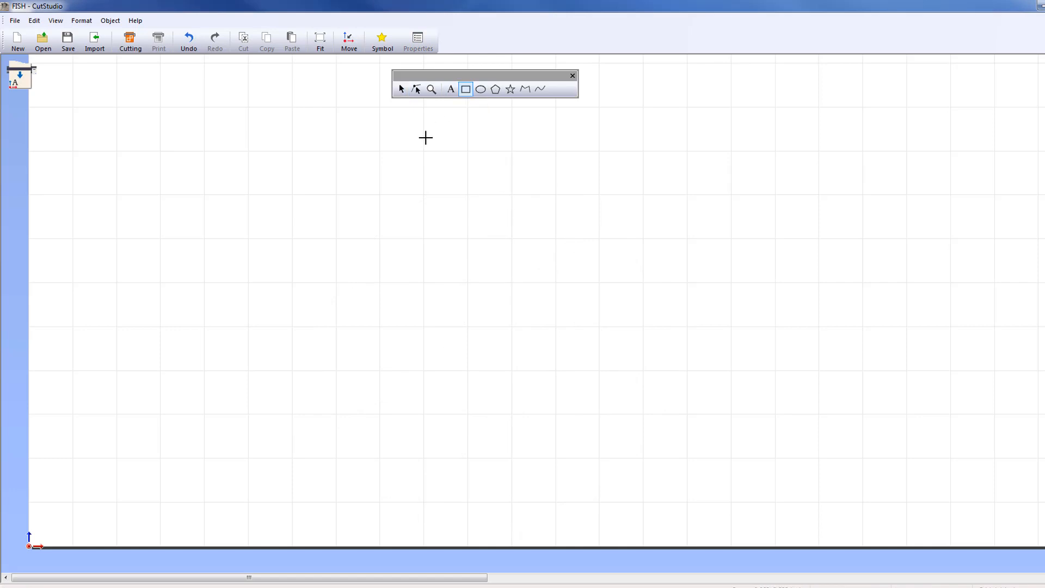
{"action": "left_click_drag", "start_coordinate": [426, 138], "coordinate": [647, 192]}
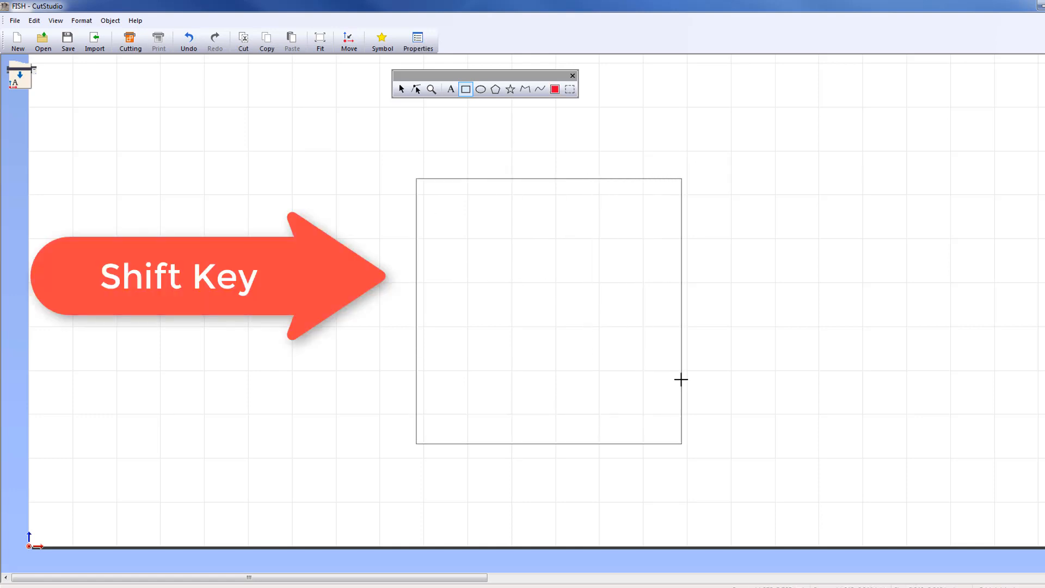
{"action": "left_click", "coordinate": [547, 310]}
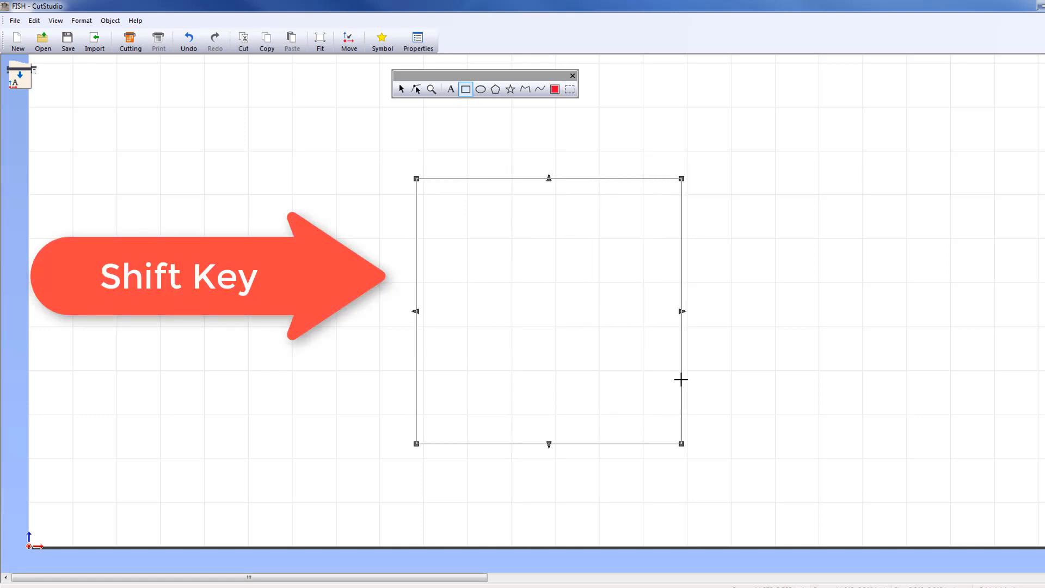
{"action": "left_click", "coordinate": [480, 88]}
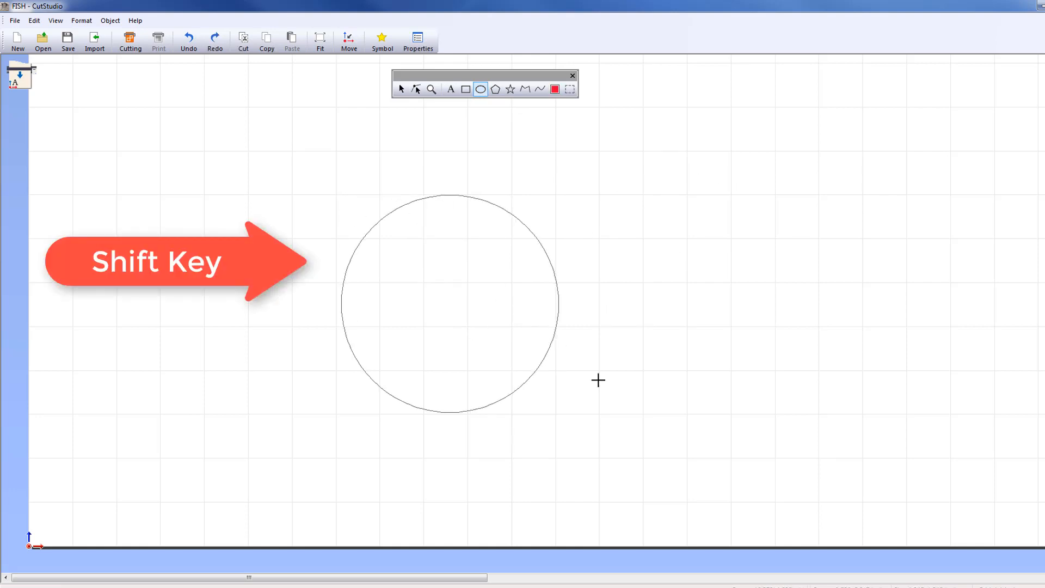
Drag out a Shift-constrained perfect circle with the Ellipse tool.
{"action": "left_click_drag", "start_coordinate": [598, 382], "coordinate": [685, 411]}
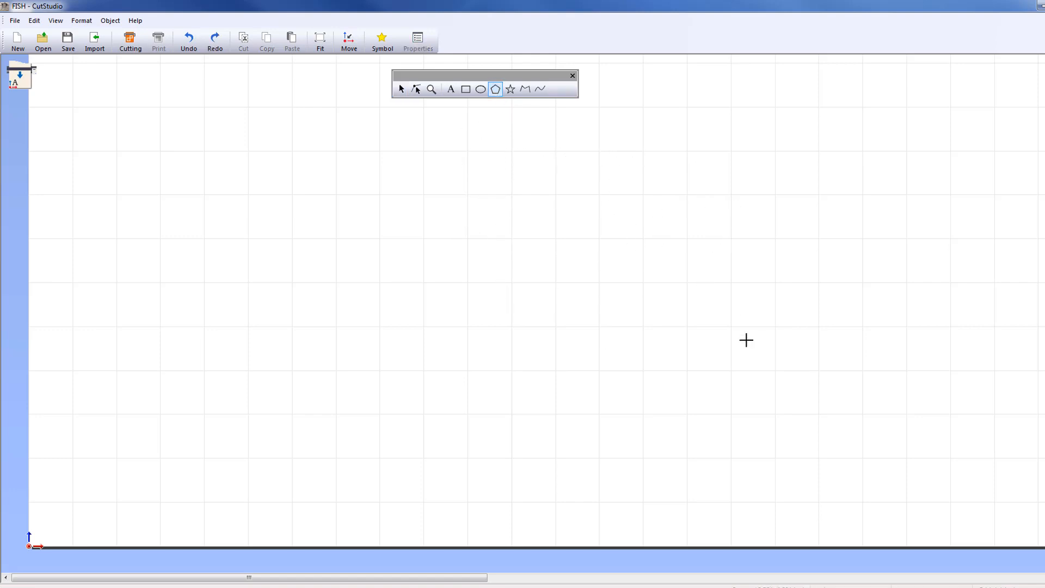
{"action": "mouse_move", "coordinate": [372, 170]}
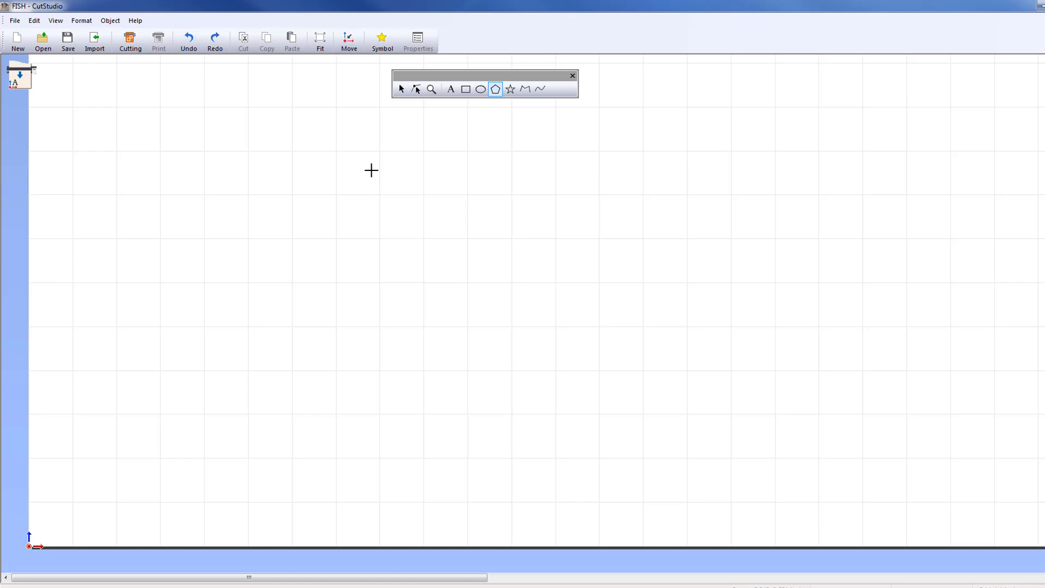
Drag out a regular pentagon with the Polygon tool and finish it.
{"action": "left_click_drag", "start_coordinate": [371, 170], "coordinate": [726, 503]}
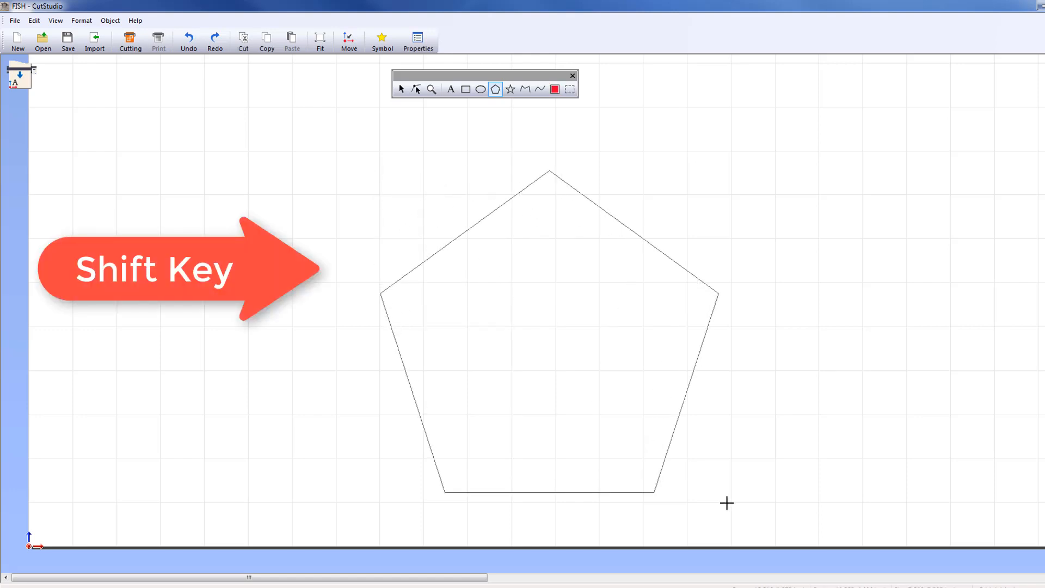
{"action": "left_click", "coordinate": [549, 327]}
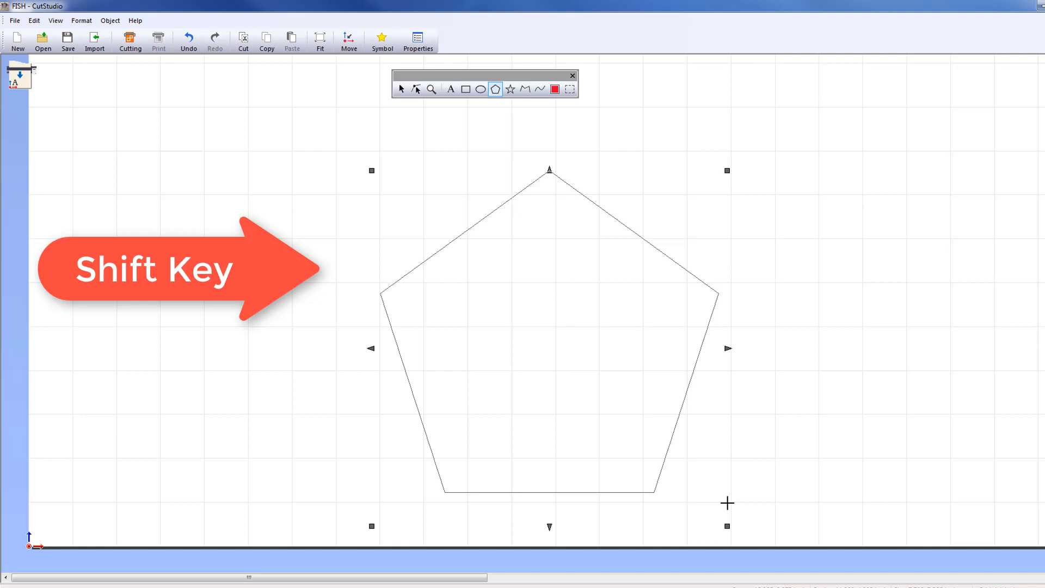
{"action": "left_click", "coordinate": [509, 89]}
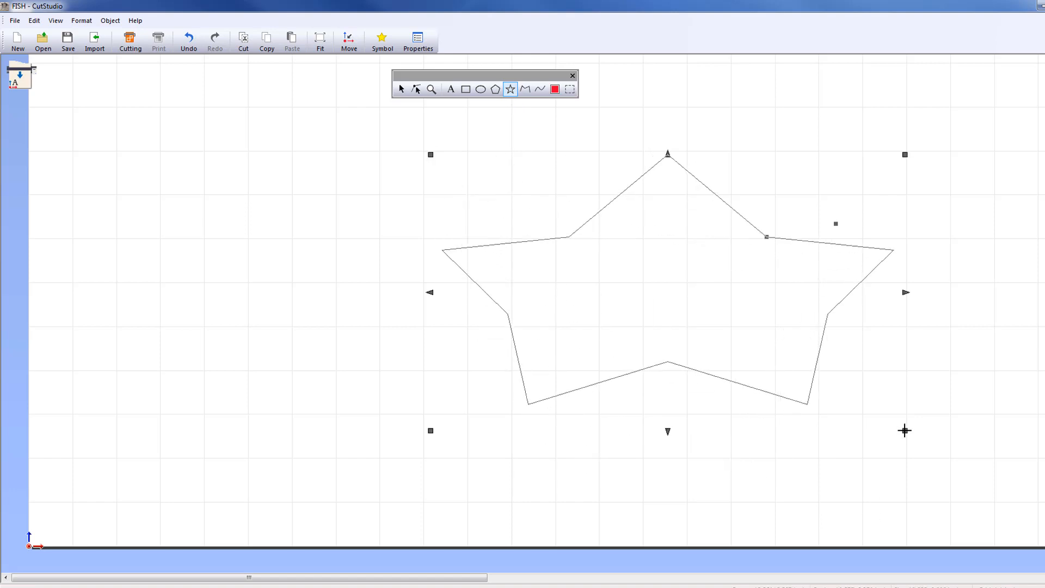
Clear the star from the canvas and switch to the Polyline tool.
{"action": "left_click", "coordinate": [188, 40]}
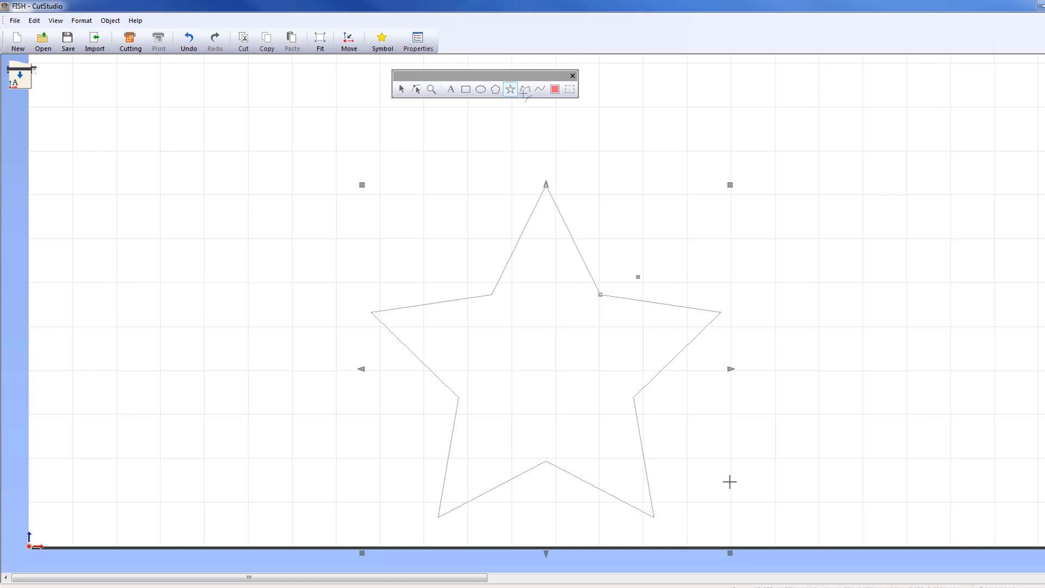
{"action": "left_click", "coordinate": [525, 88]}
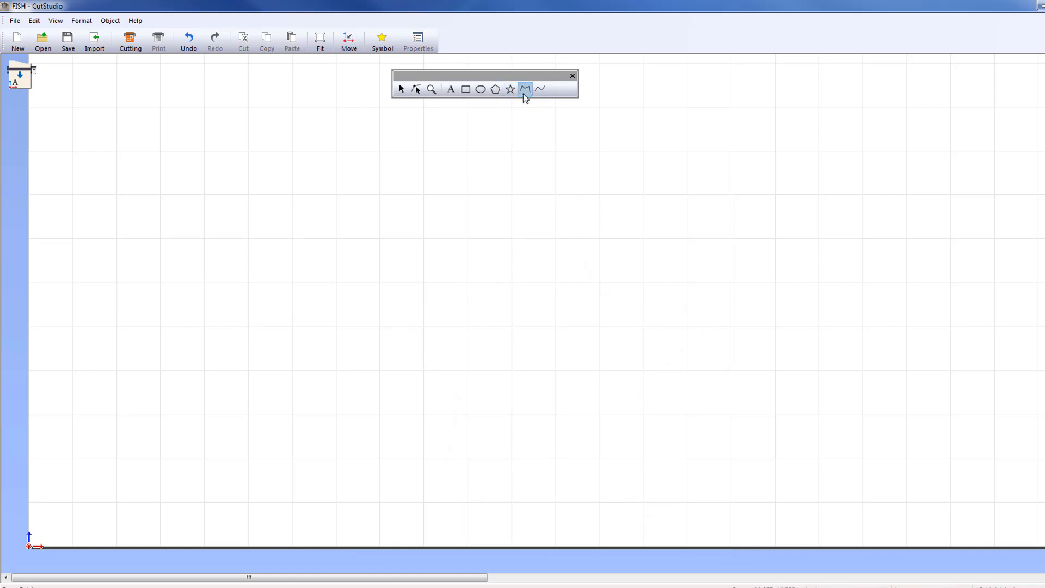
Draw an inverted-V polyline from lower left to a top-centre peak, ending at lower right.
{"action": "left_click", "coordinate": [525, 88]}
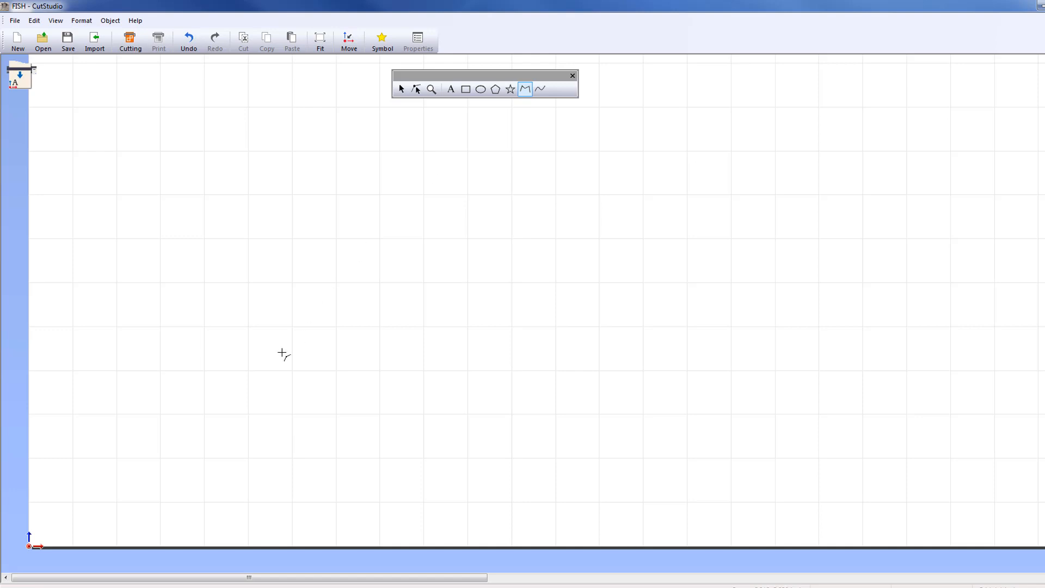
{"action": "left_click_drag", "start_coordinate": [158, 456], "coordinate": [180, 446]}
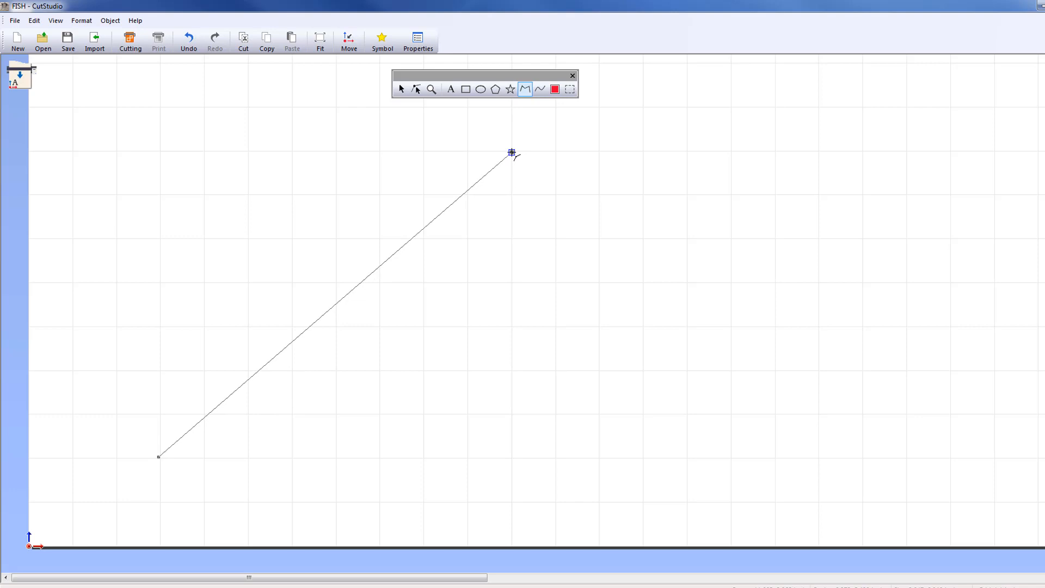
{"action": "left_click", "coordinate": [512, 152]}
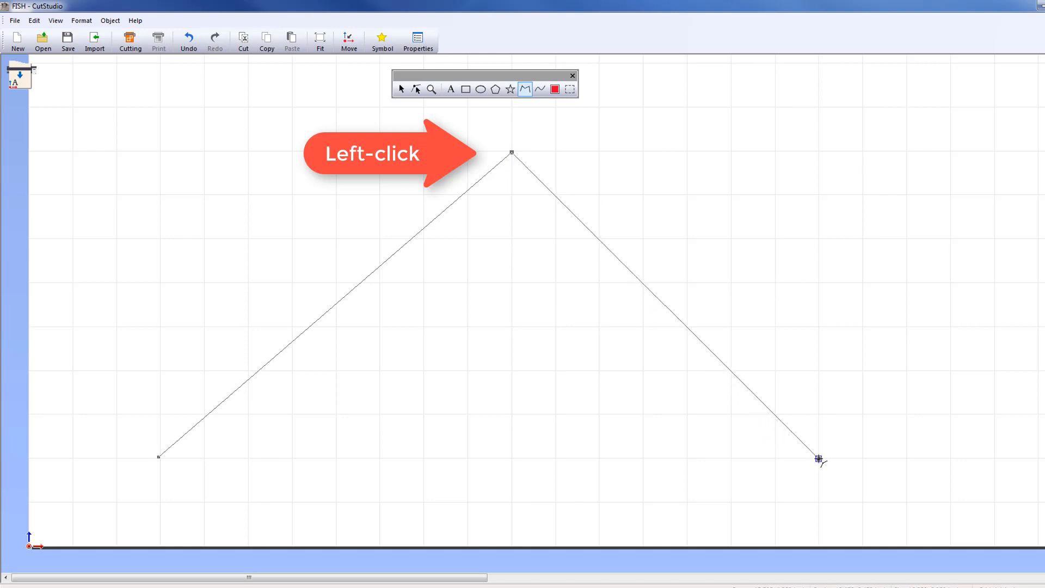
{"action": "left_click", "coordinate": [511, 153]}
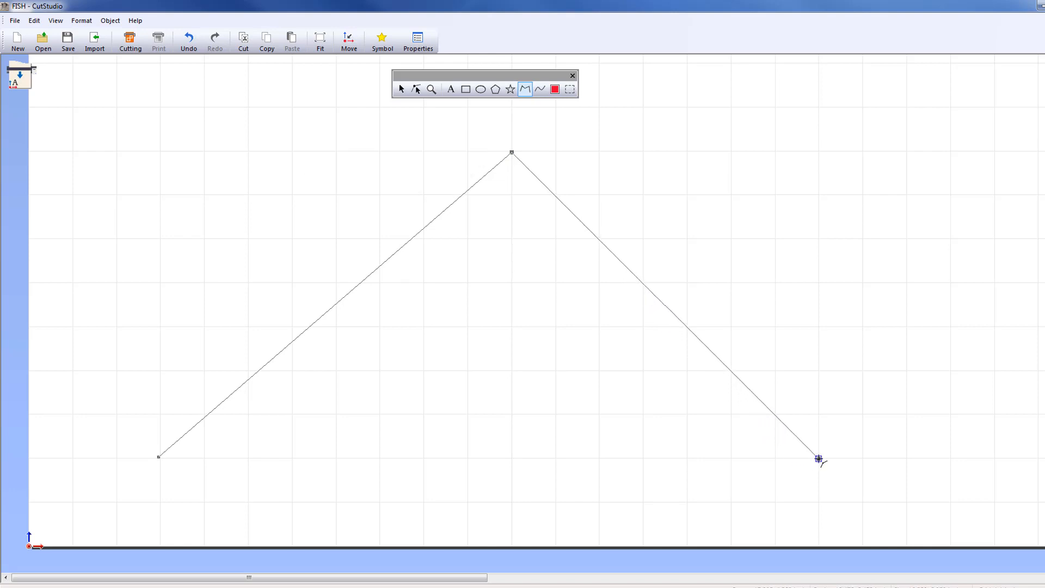
{"action": "double_click", "coordinate": [819, 460]}
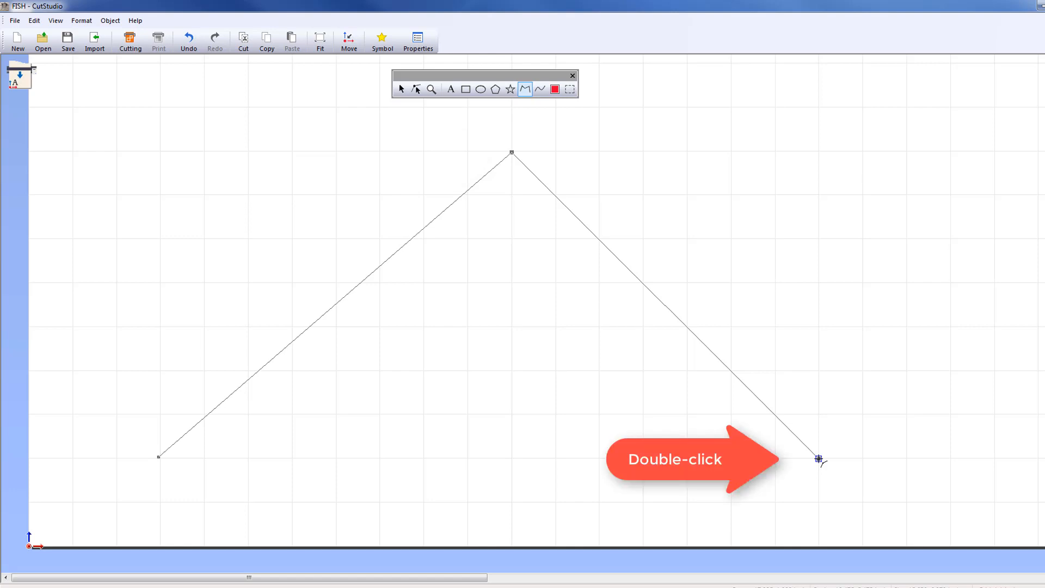
{"action": "left_click", "coordinate": [415, 88]}
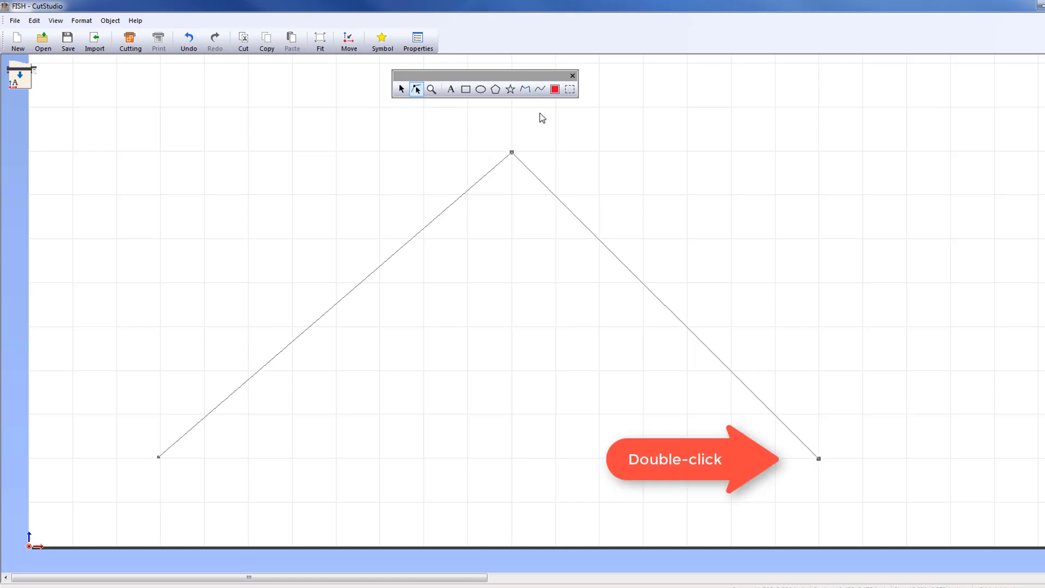
Draw a zigzag polyline, step back one point, redraw it and close it into a shape.
{"action": "left_click", "coordinate": [525, 88]}
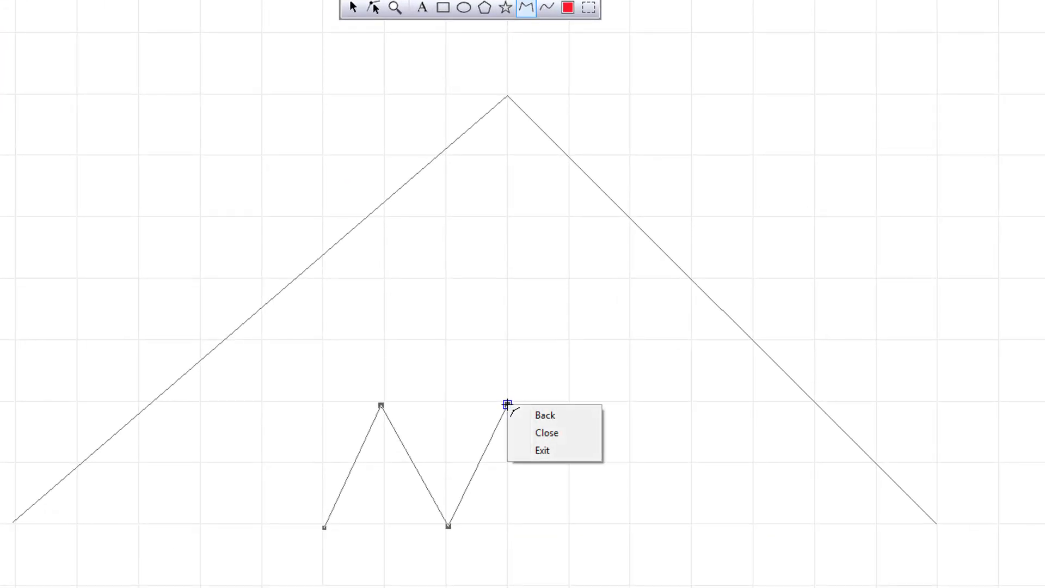
{"action": "mouse_move", "coordinate": [580, 418]}
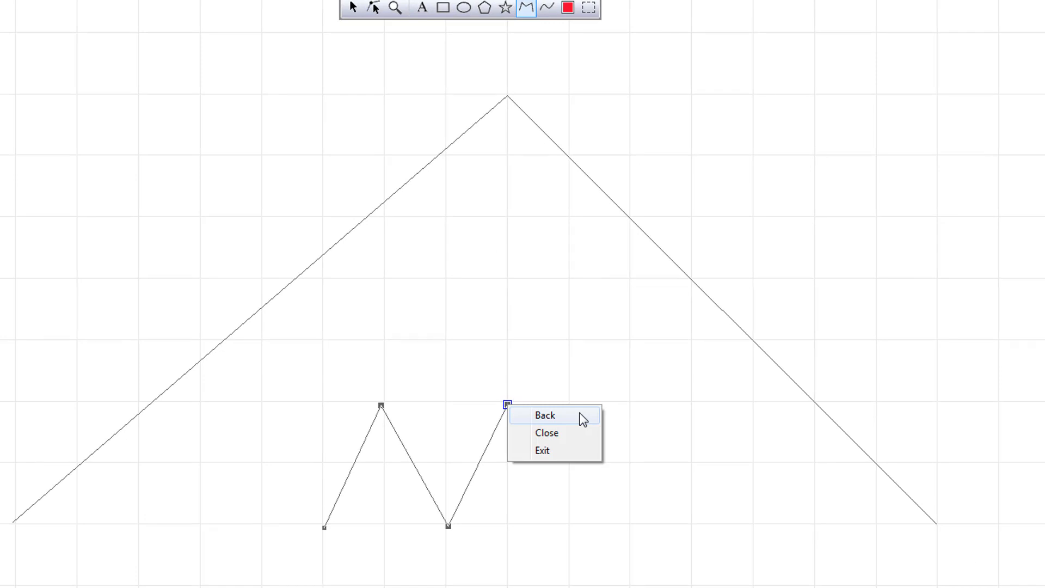
{"action": "left_click", "coordinate": [545, 415]}
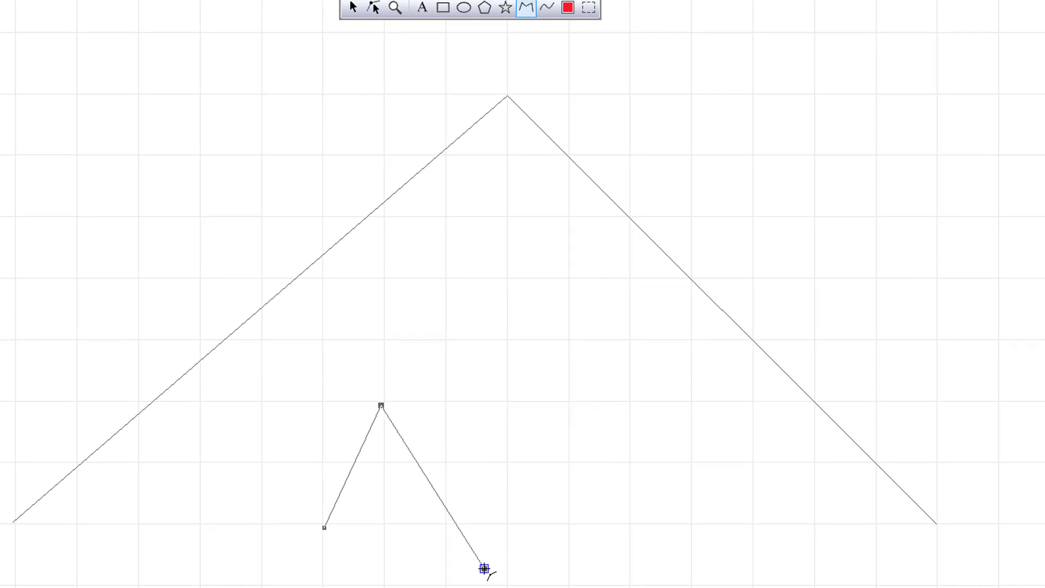
{"action": "left_click_drag", "start_coordinate": [483, 568], "coordinate": [504, 525]}
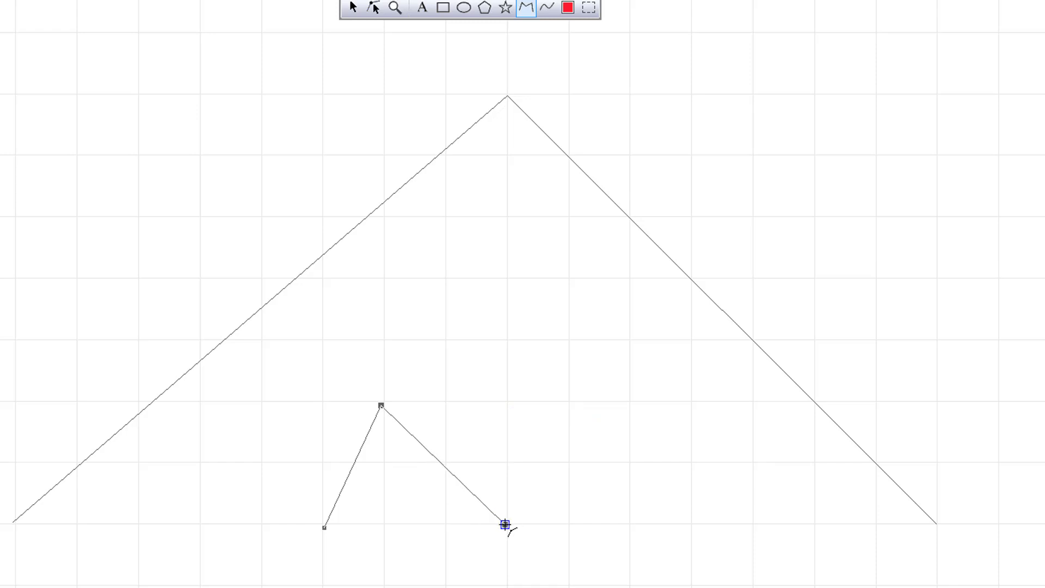
{"action": "right_click", "coordinate": [573, 406]}
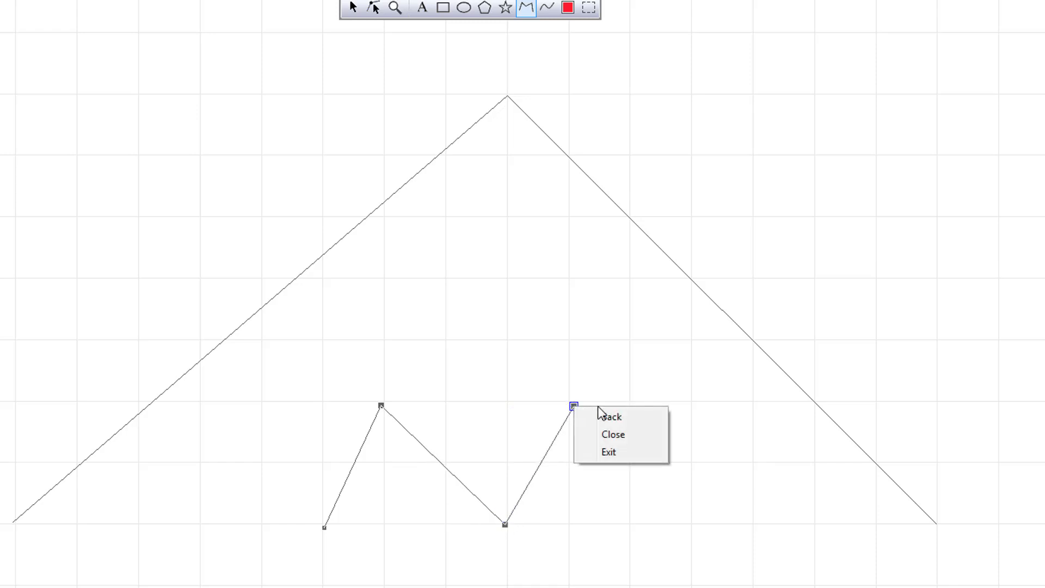
{"action": "mouse_move", "coordinate": [619, 435]}
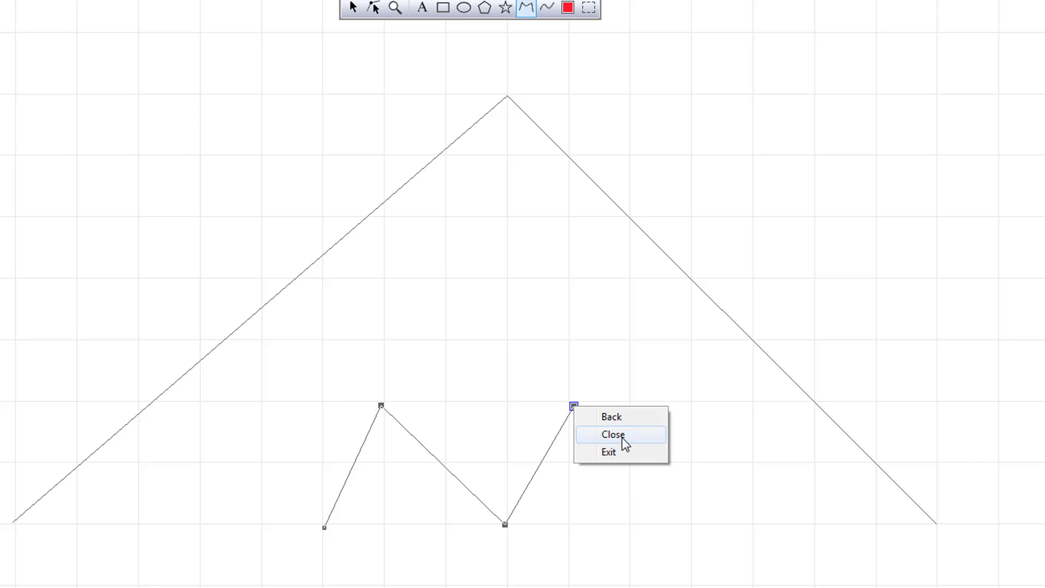
{"action": "left_click", "coordinate": [612, 434]}
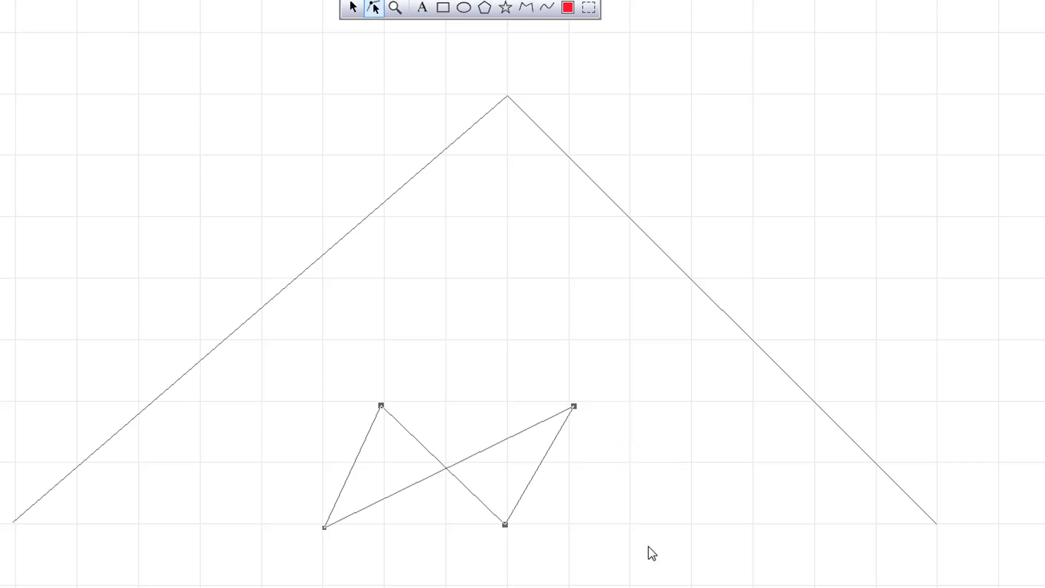
Draw a second small inverted-V polyline and finish it open with Exit.
{"action": "left_click", "coordinate": [524, 8]}
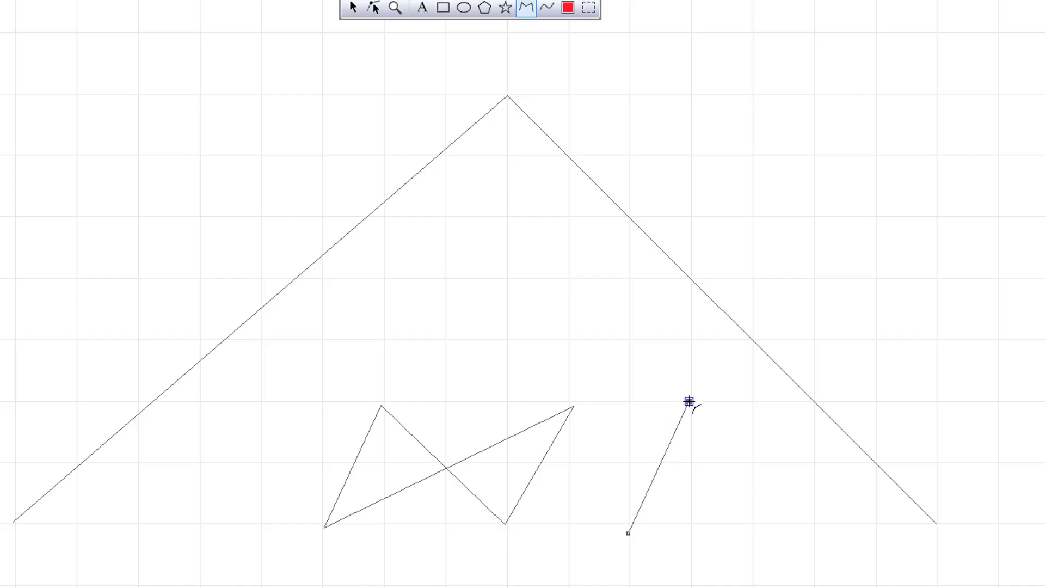
{"action": "right_click", "coordinate": [731, 530]}
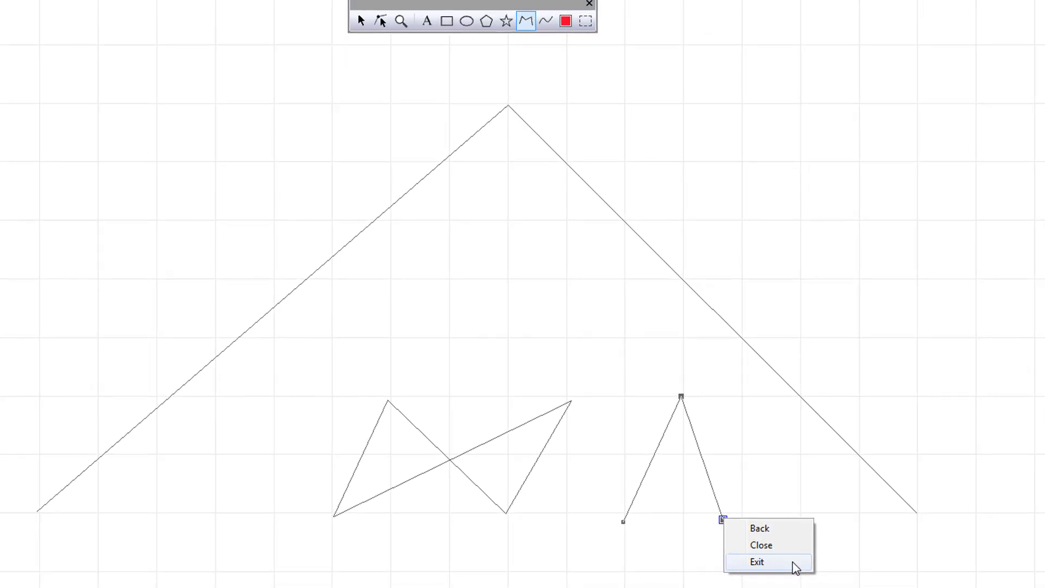
{"action": "left_click", "coordinate": [757, 562]}
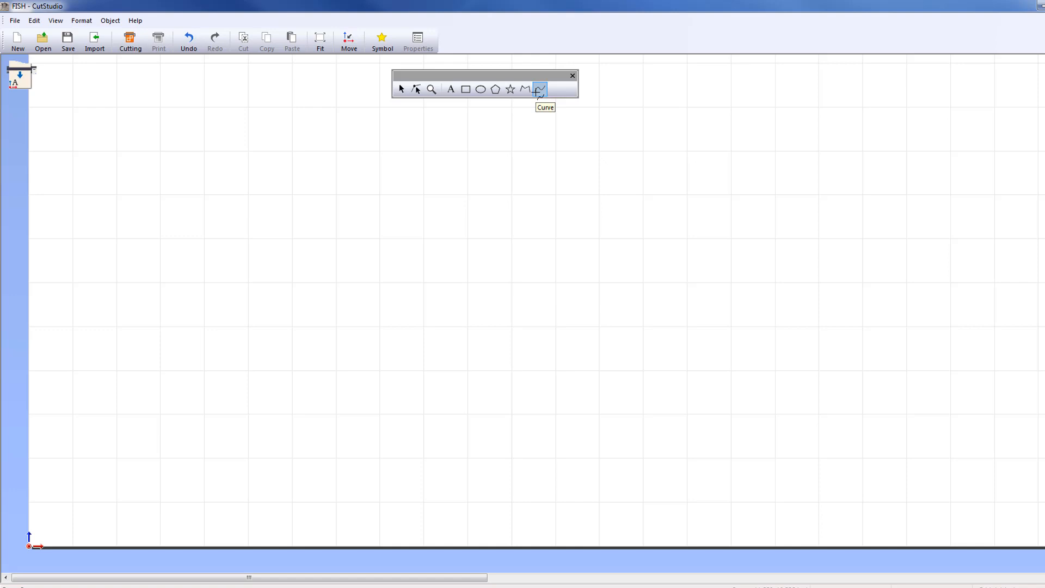
Draw a smooth wavy curve with two peaks and two troughs and finish it.
{"action": "left_click", "coordinate": [540, 88]}
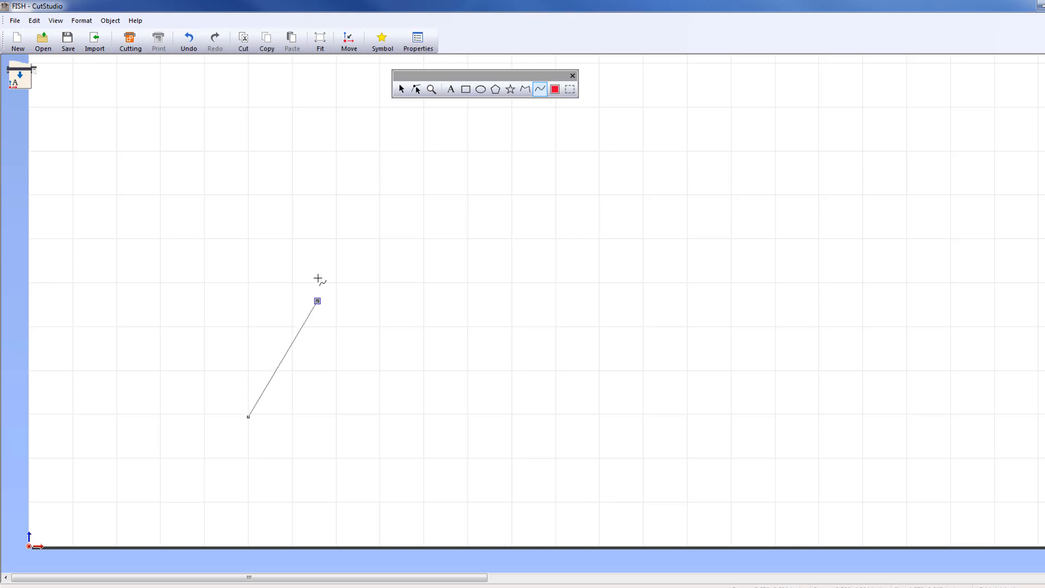
{"action": "left_click_drag", "start_coordinate": [317, 301], "coordinate": [455, 346]}
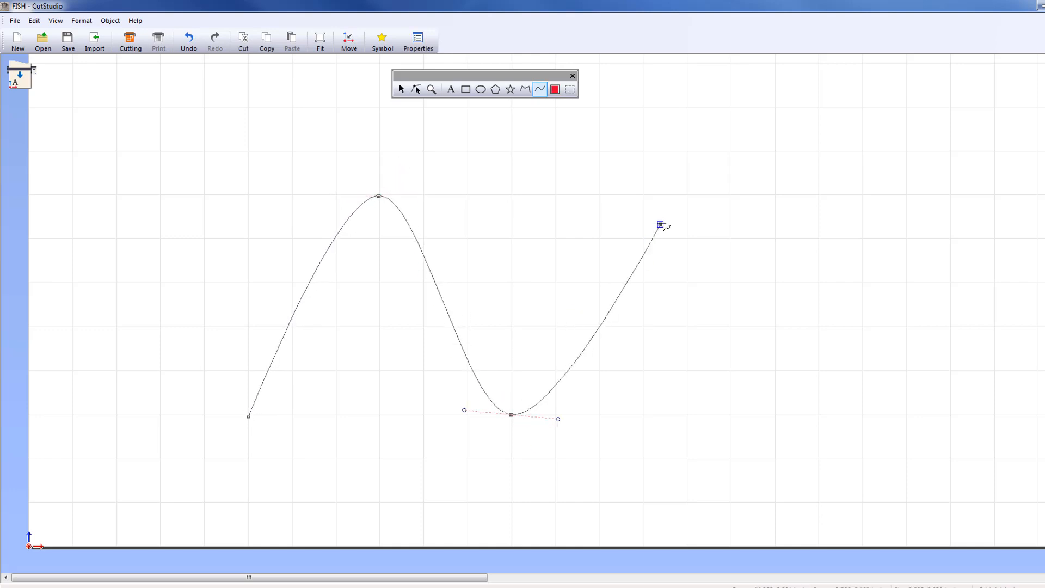
{"action": "left_click_drag", "start_coordinate": [660, 224], "coordinate": [707, 349]}
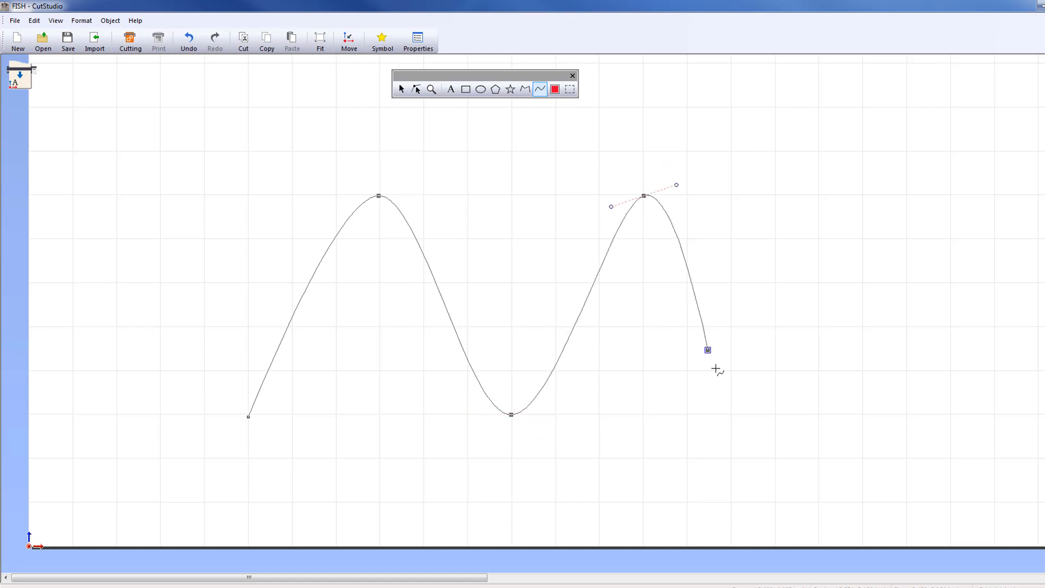
{"action": "left_click_drag", "start_coordinate": [707, 349], "coordinate": [775, 414]}
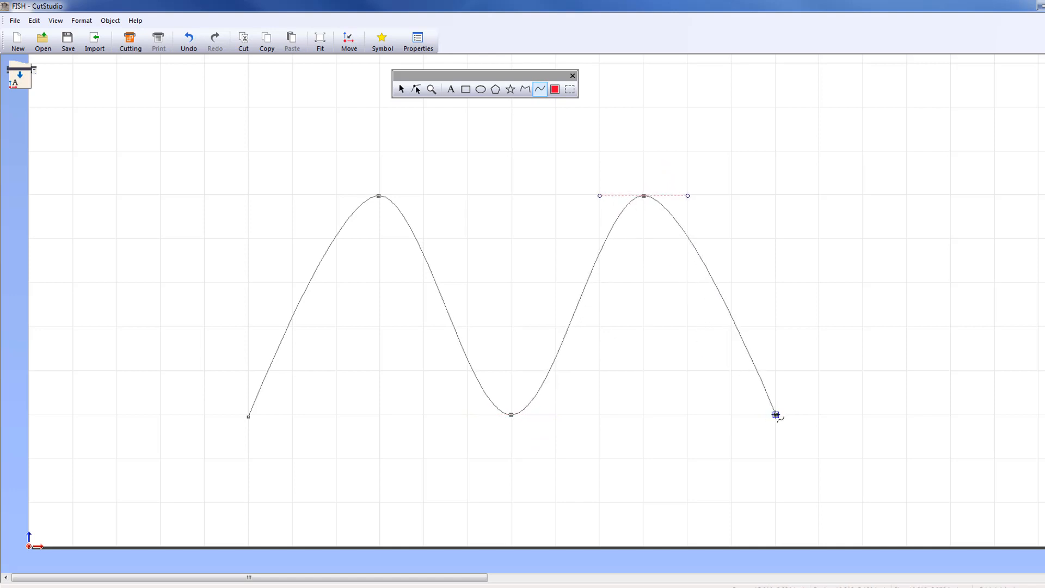
{"action": "right_click", "coordinate": [776, 414]}
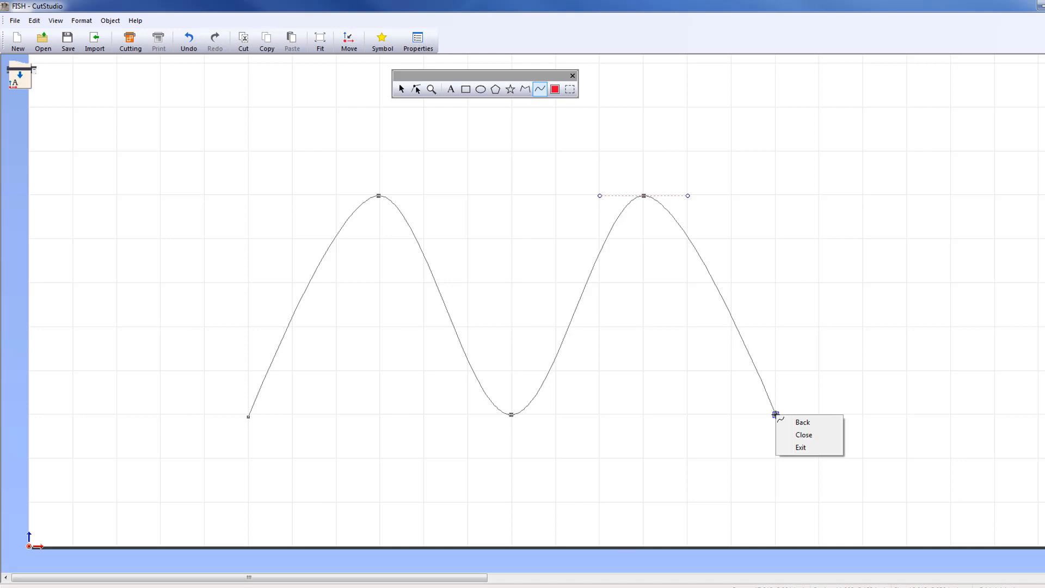
{"action": "mouse_move", "coordinate": [775, 418]}
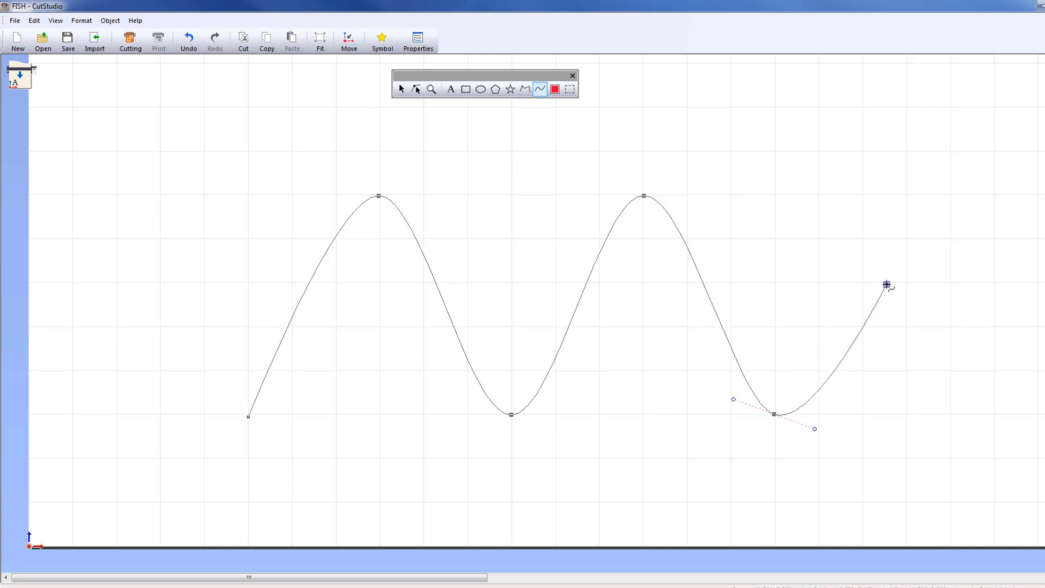
{"action": "left_click_drag", "start_coordinate": [887, 282], "coordinate": [901, 102]}
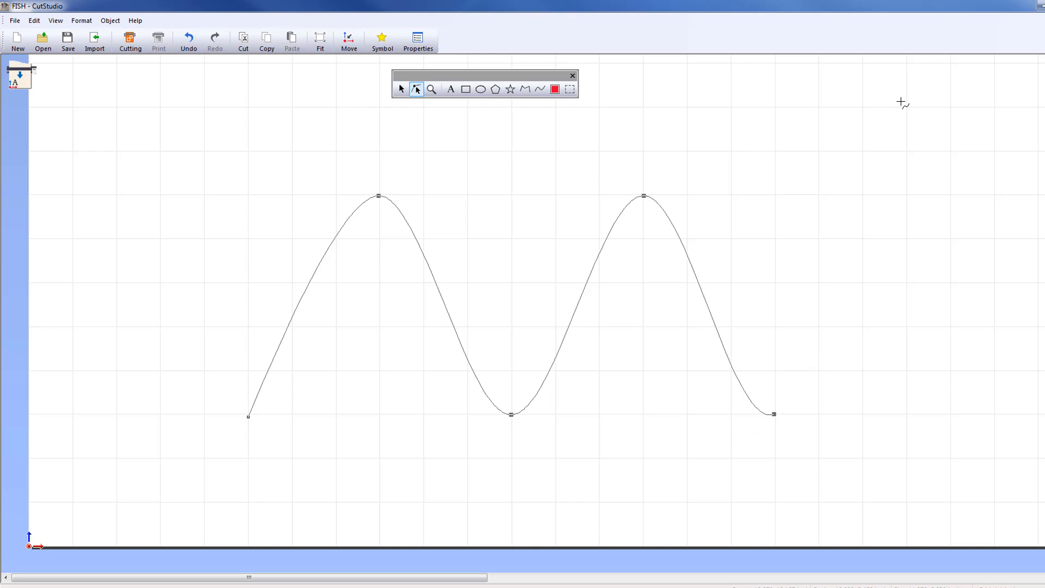
Leave curve drawing and bring up the line colour choices for the fish's lips.
{"action": "left_click", "coordinate": [554, 89]}
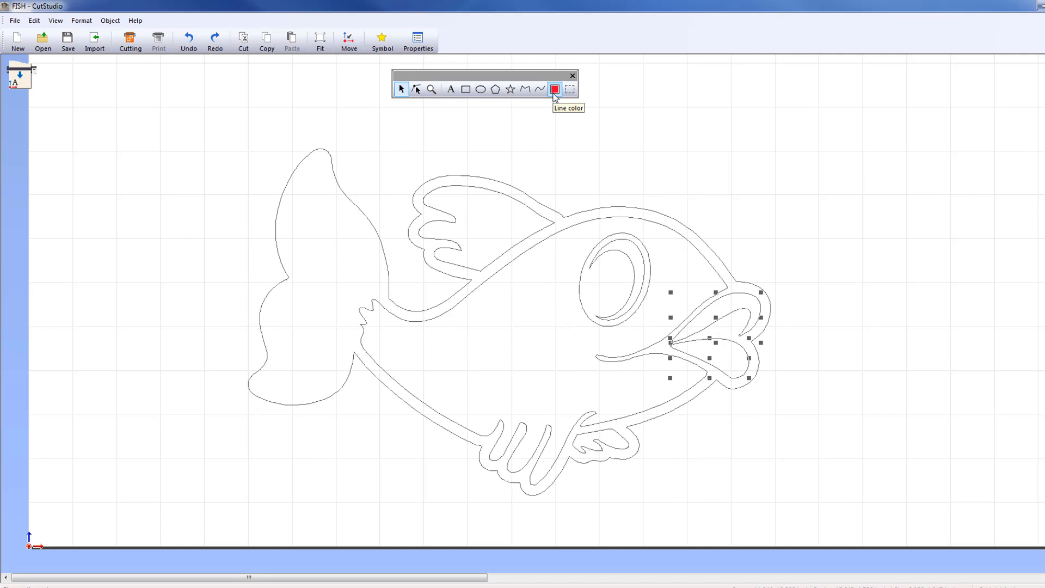
{"action": "left_click", "coordinate": [554, 88]}
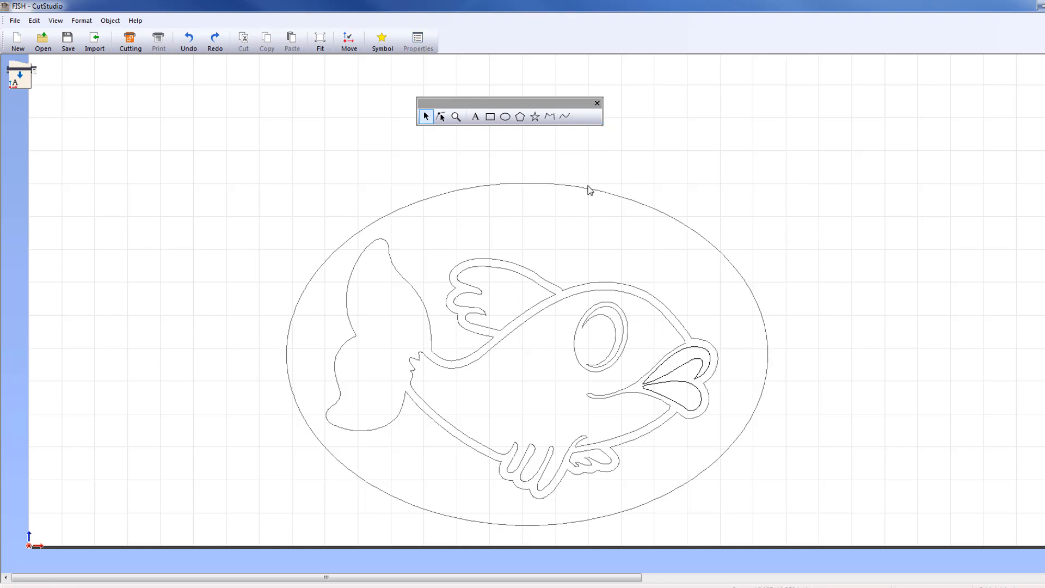
Select the oval around the fish and make it a perforated cut line, shown in red.
{"action": "left_click", "coordinate": [587, 189]}
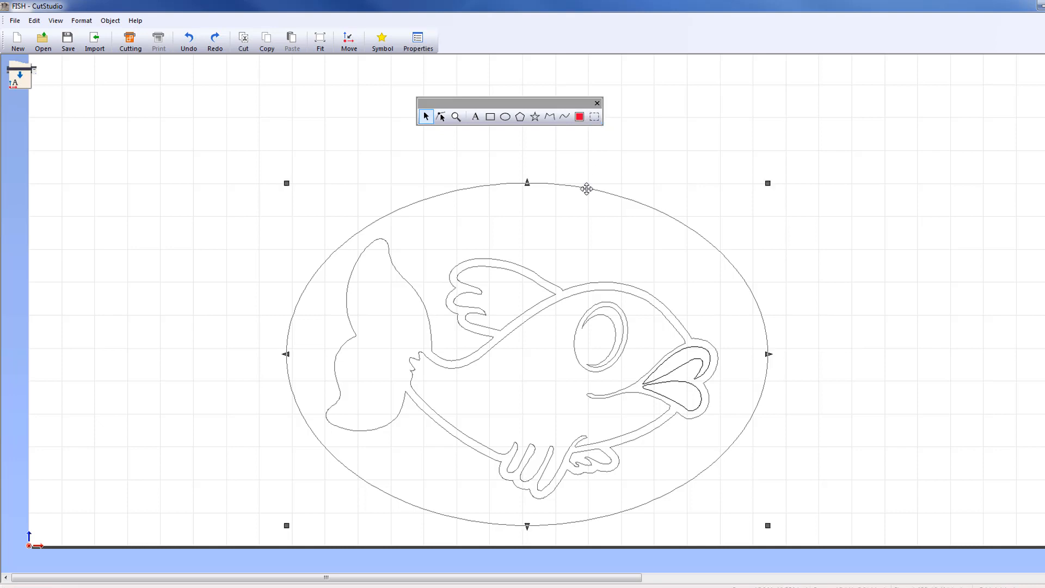
{"action": "left_click", "coordinate": [593, 117]}
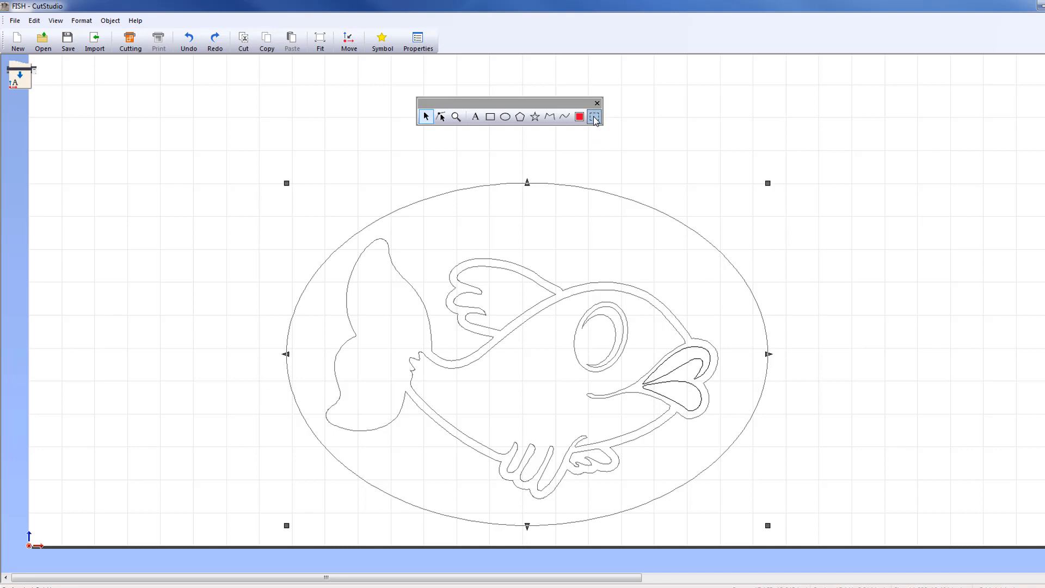
{"action": "left_click", "coordinate": [579, 116]}
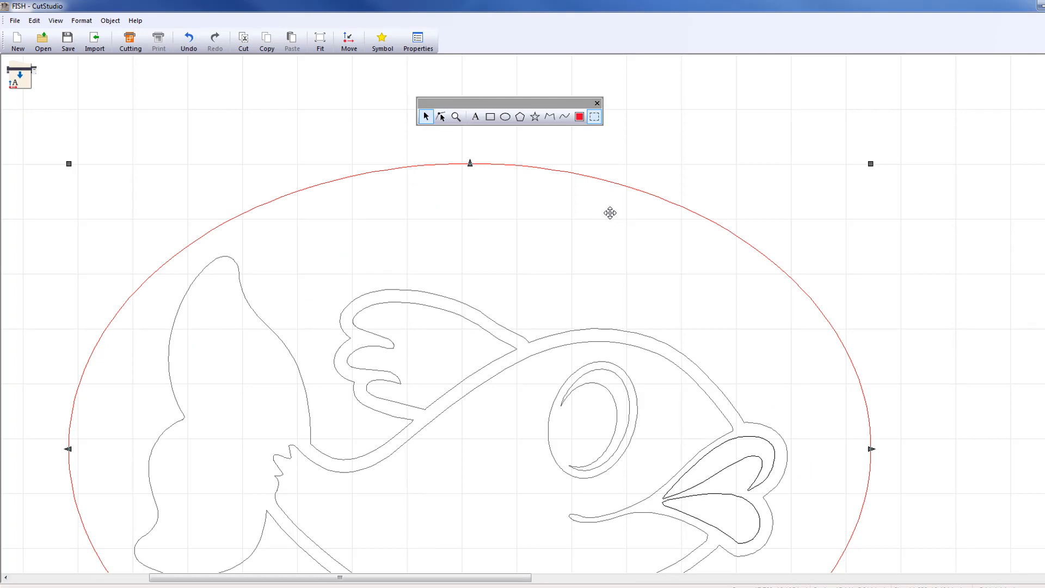
Bring up File > Preferences with the colour settings listing the perforated cut line colour.
{"action": "left_click", "coordinate": [14, 20]}
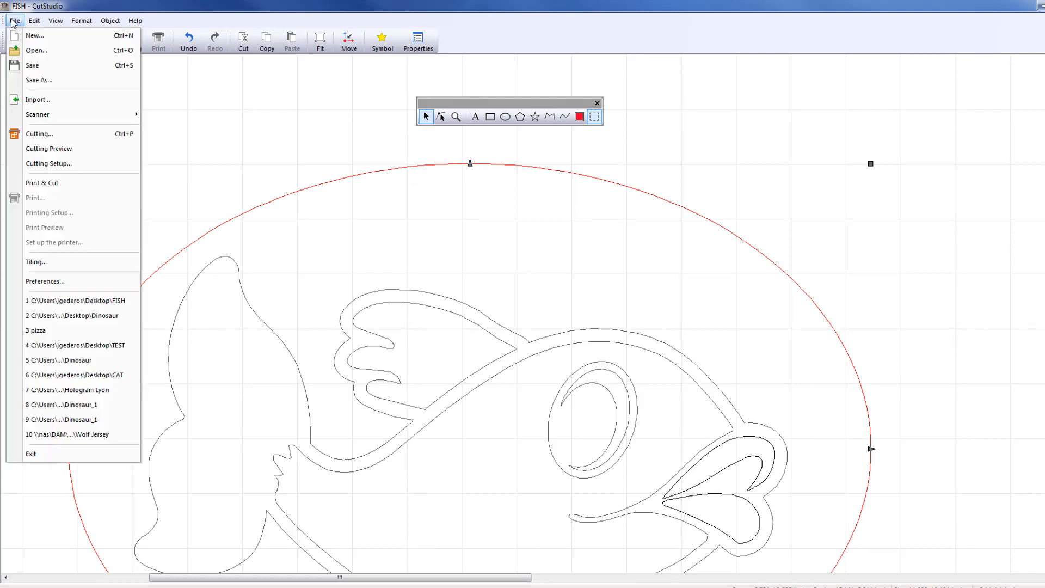
{"action": "mouse_move", "coordinate": [45, 280]}
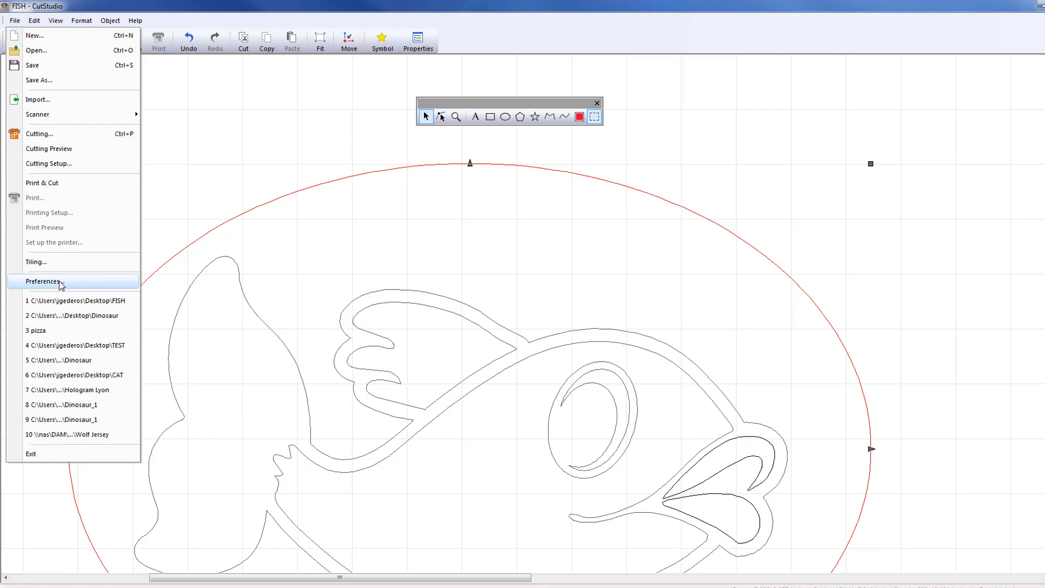
{"action": "left_click", "coordinate": [43, 281]}
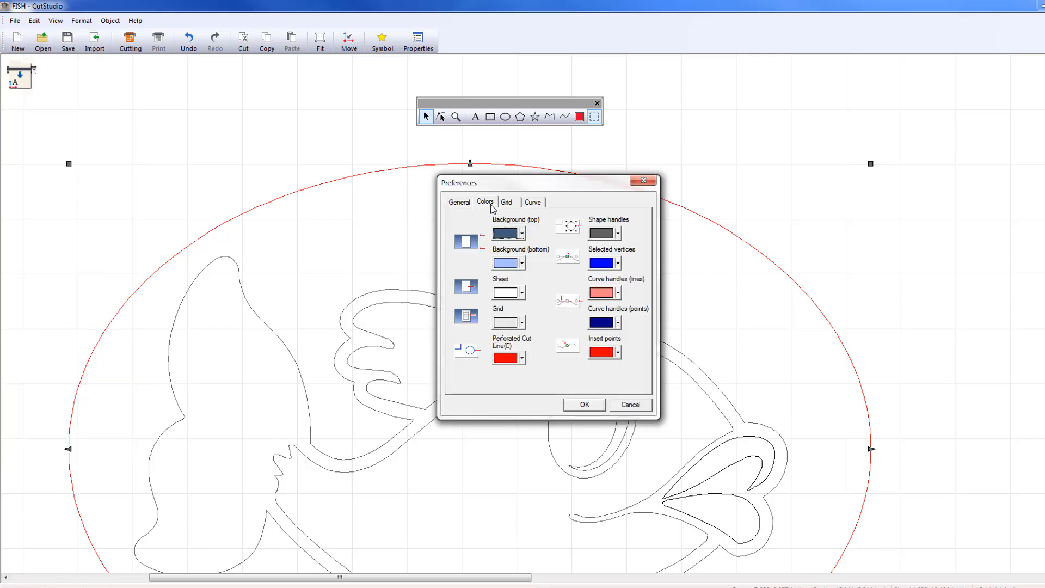